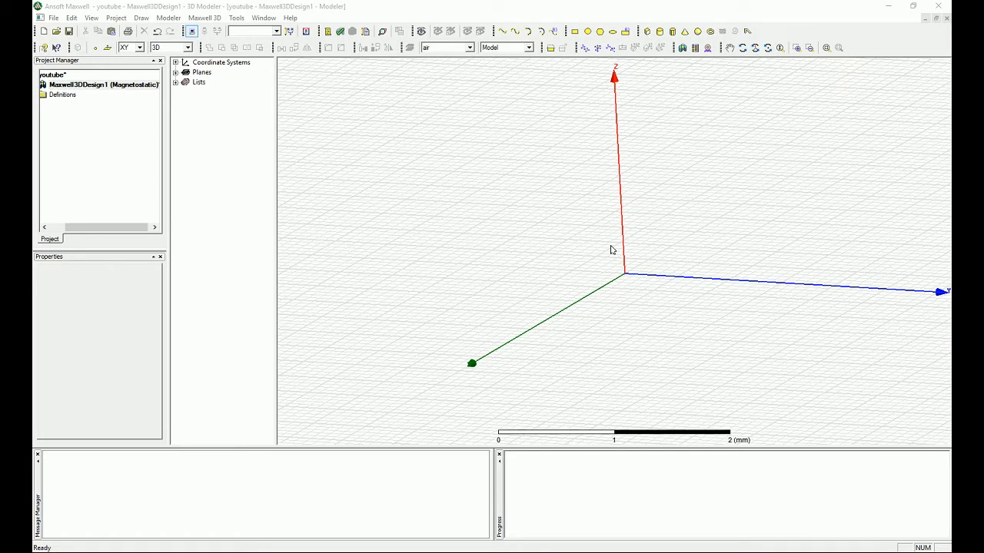
mouse_move(622, 254)
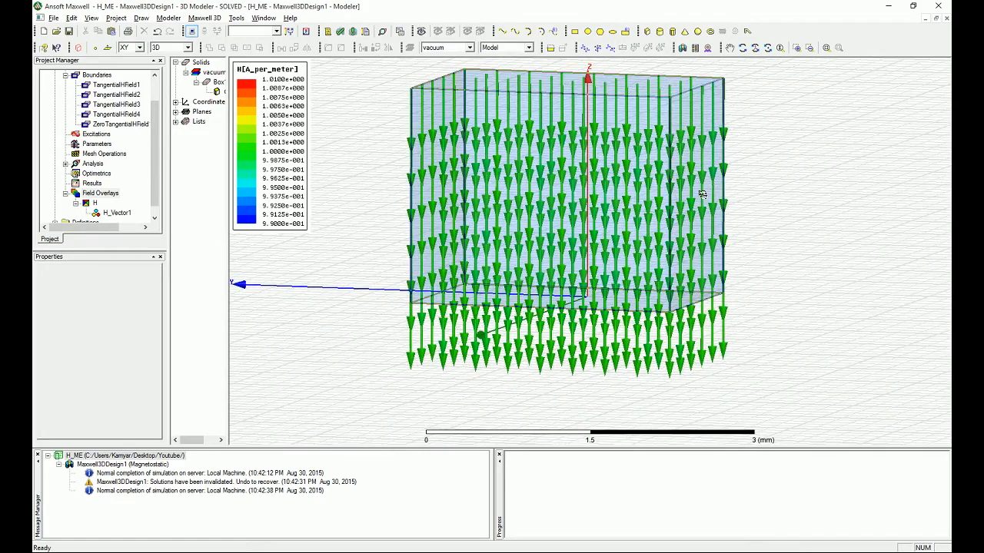
Orbit the solved field plot to inspect it from several angles
left_click_drag(692, 192, 522, 246)
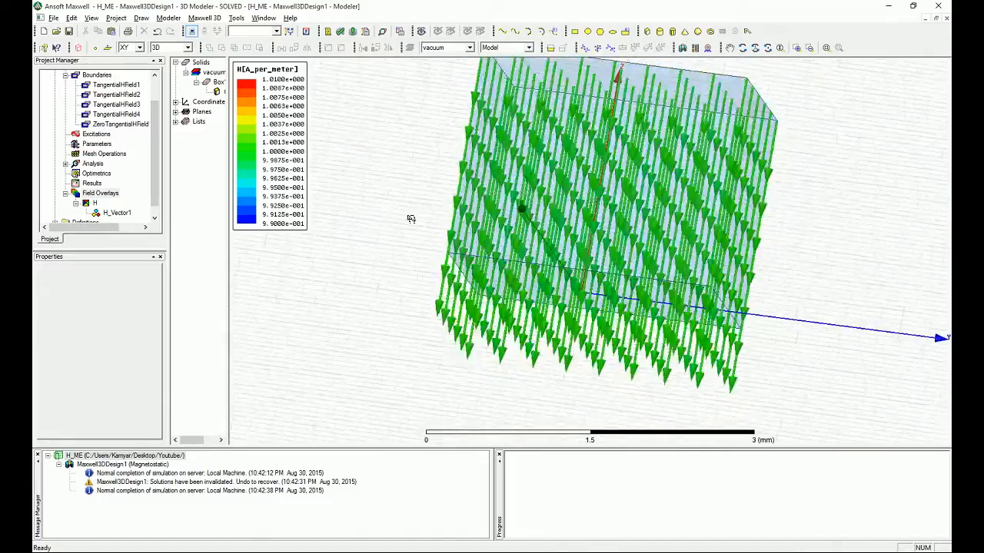
left_click_drag(523, 208, 584, 208)
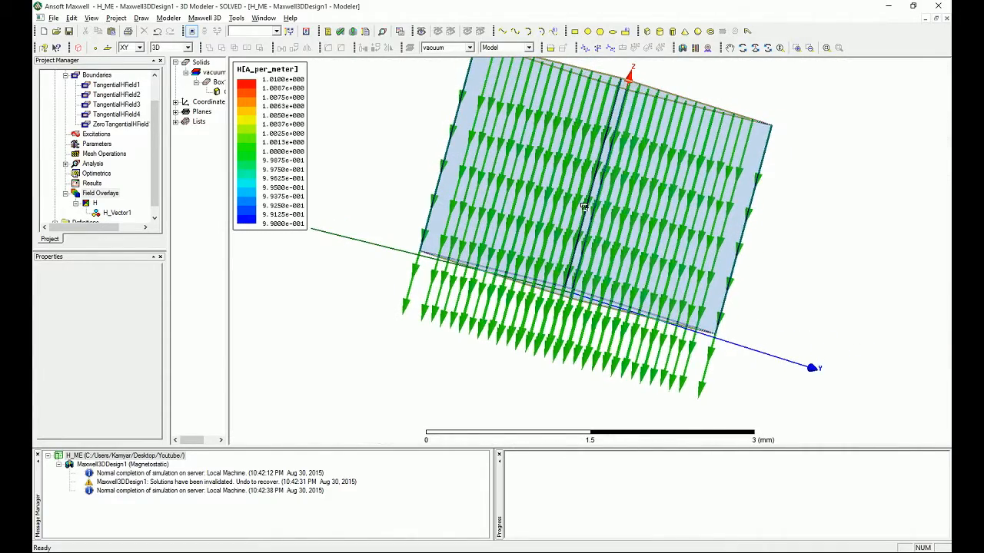
left_click_drag(584, 207, 525, 238)
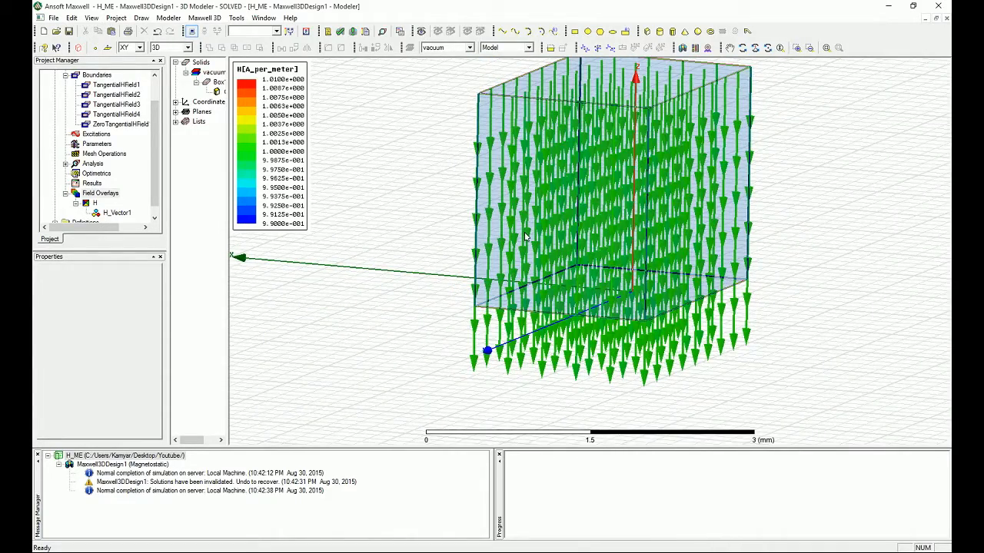
mouse_move(553, 227)
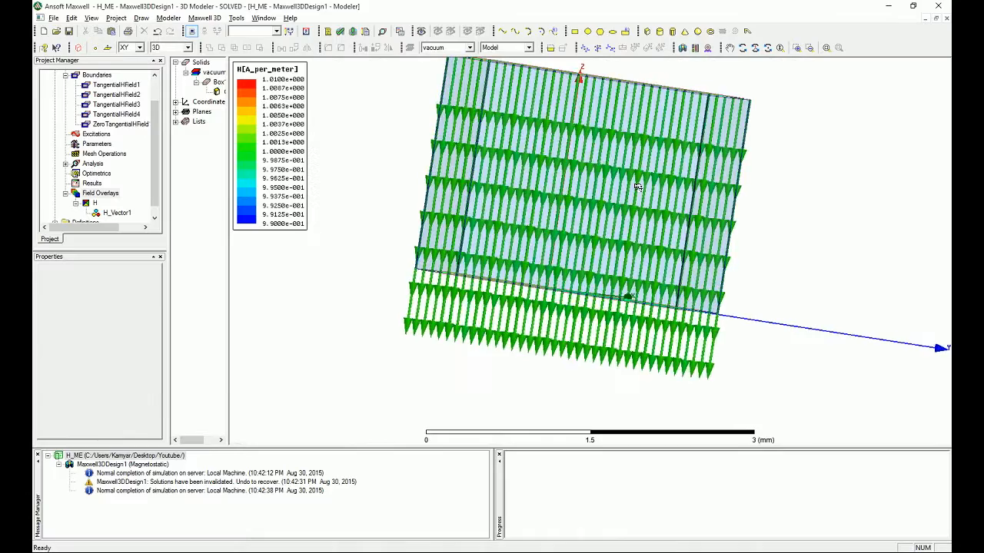
left_click_drag(638, 187, 603, 200)
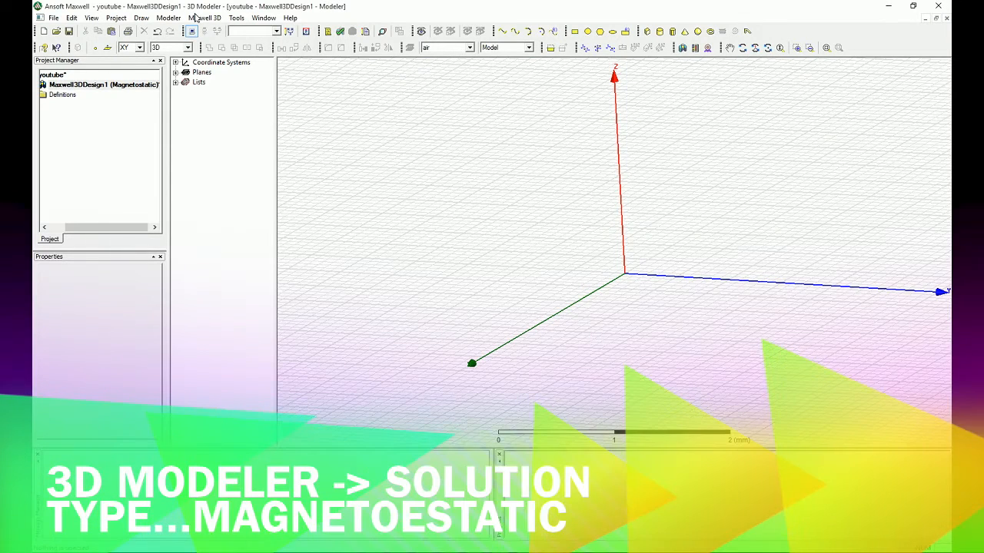
Confirm Magnetostatic as the design's solution type
left_click(202, 19)
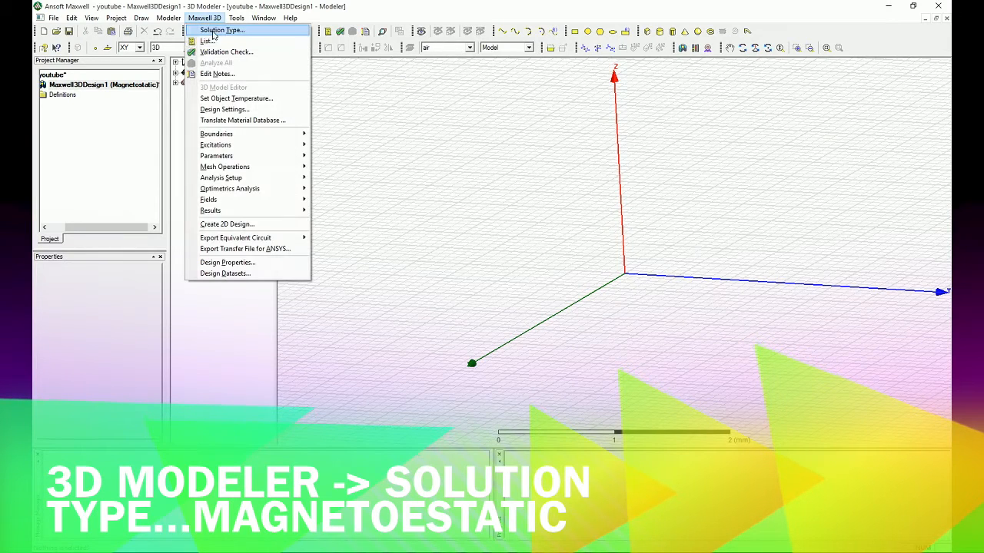
left_click(221, 31)
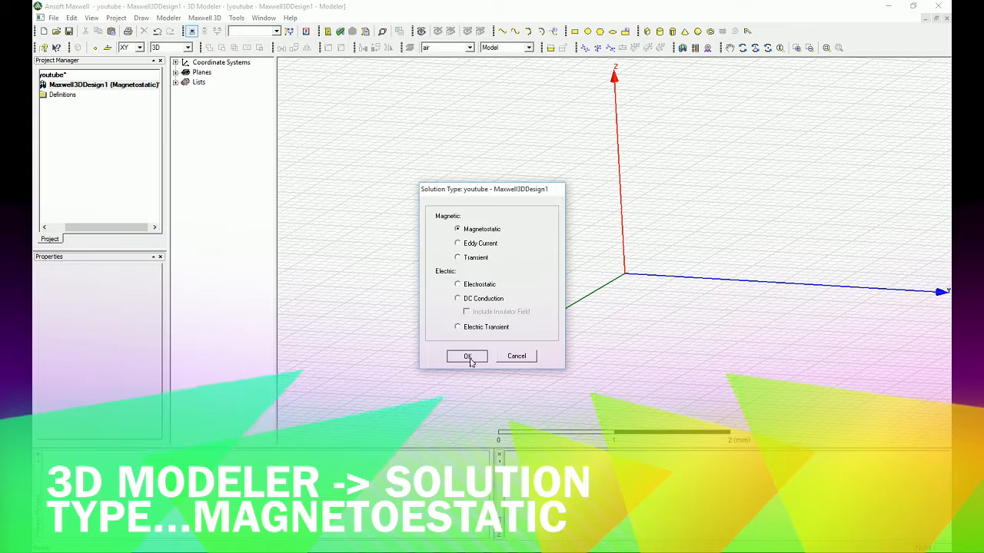
left_click(467, 357)
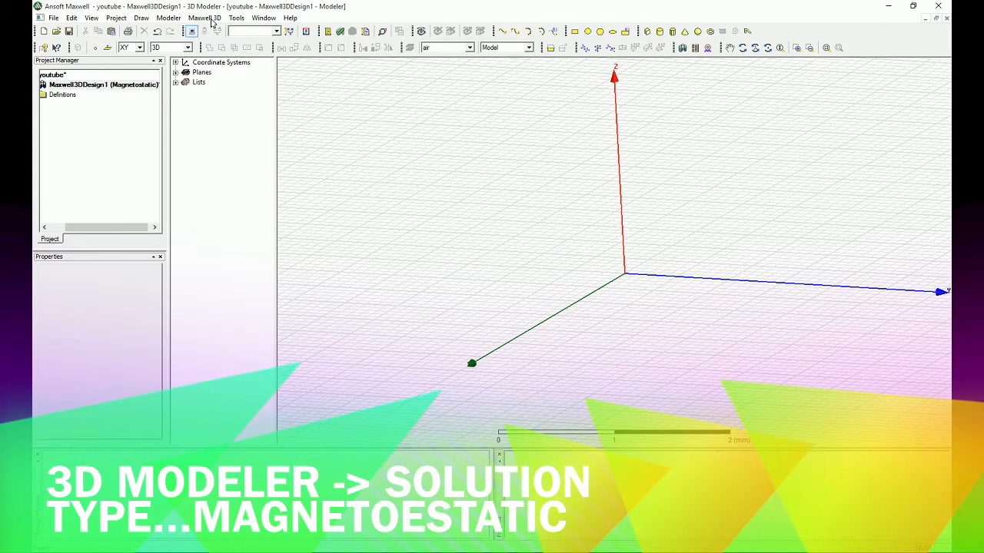
left_click(204, 18)
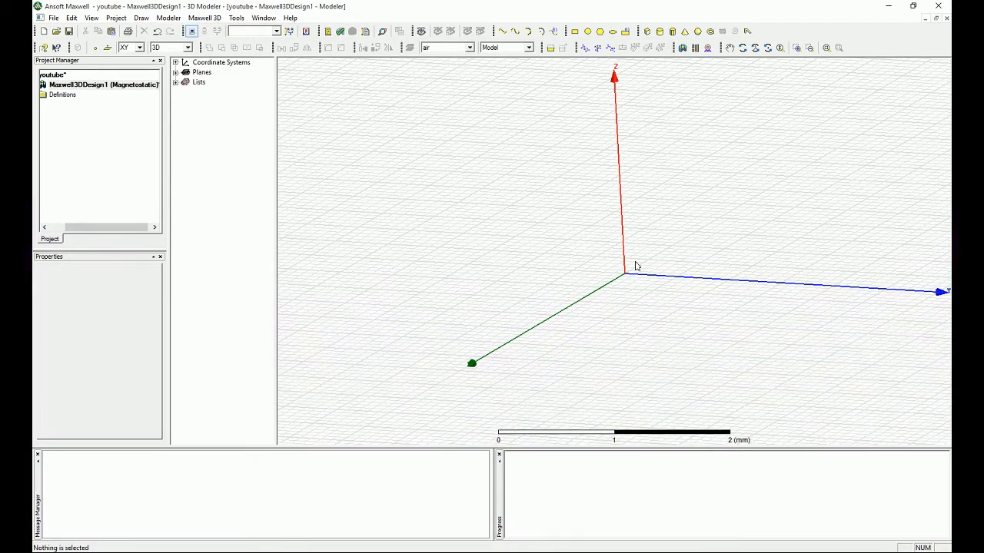
mouse_move(765, 275)
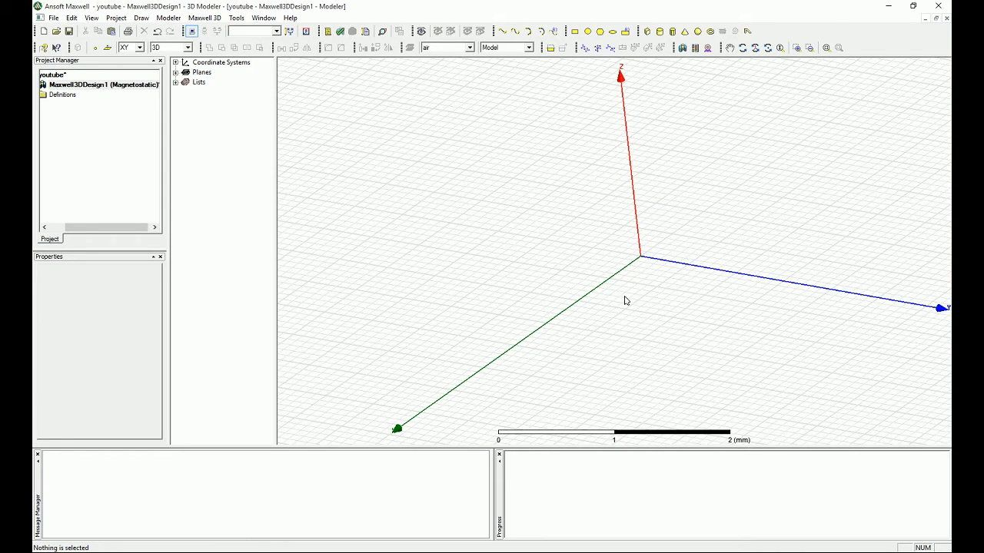
mouse_move(695, 263)
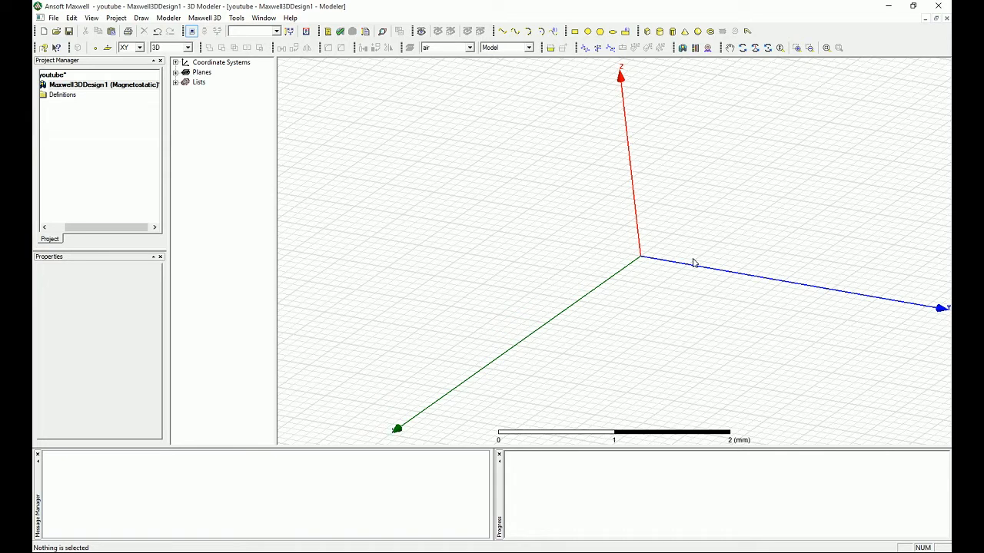
Start drawing an air box solid, Box1, around the origin
left_click(742, 48)
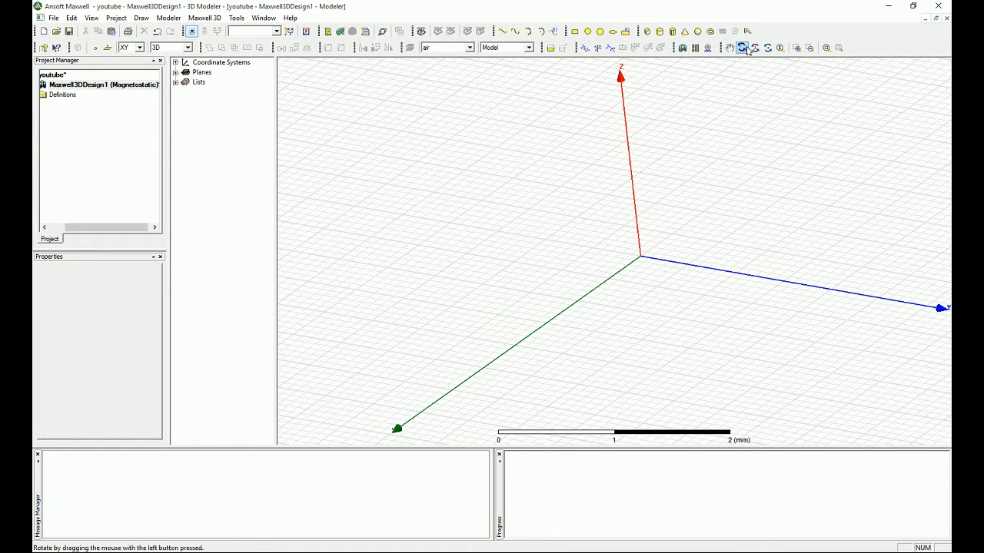
left_click(740, 46)
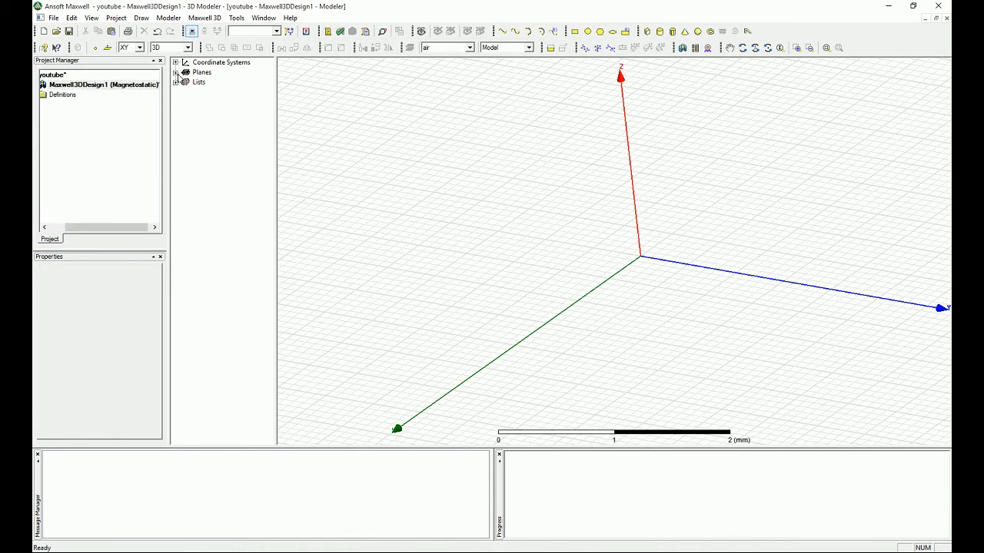
mouse_move(126, 47)
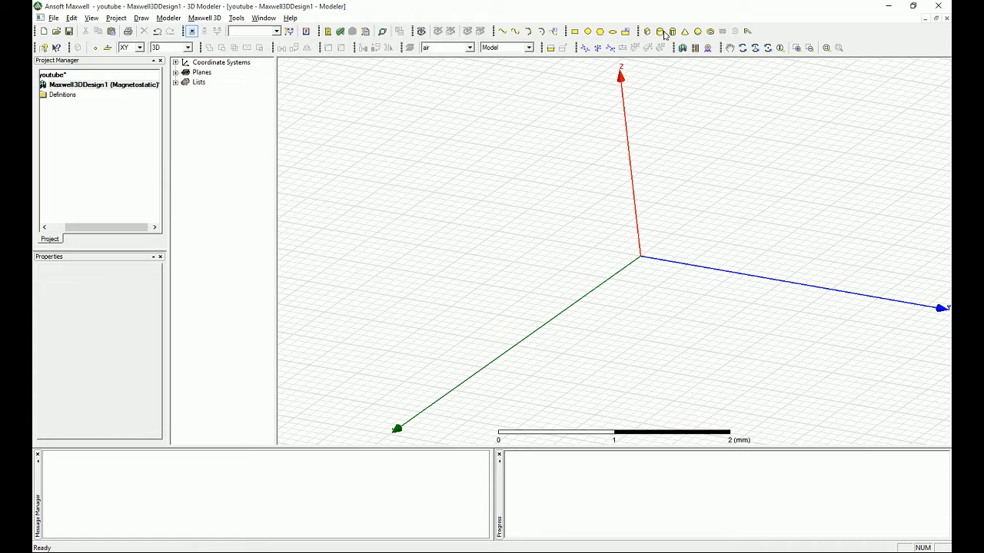
left_click(671, 31)
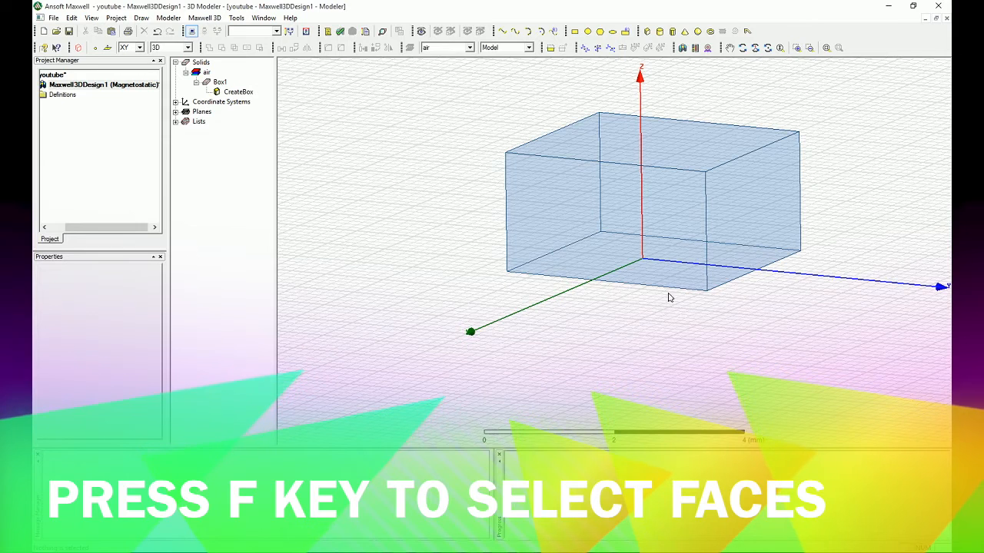
Switch to face selection and bring up actions for the box's front face
key("f")
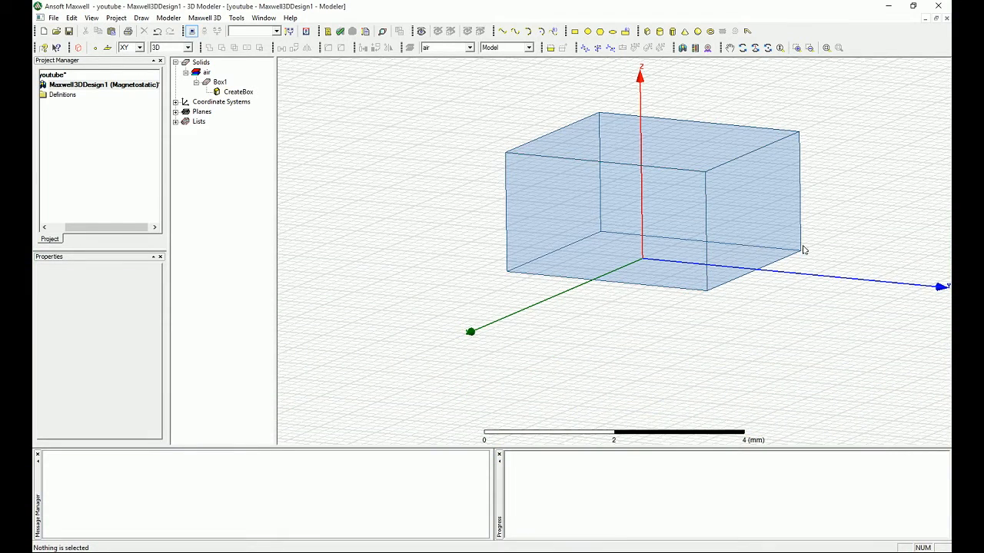
mouse_move(615, 203)
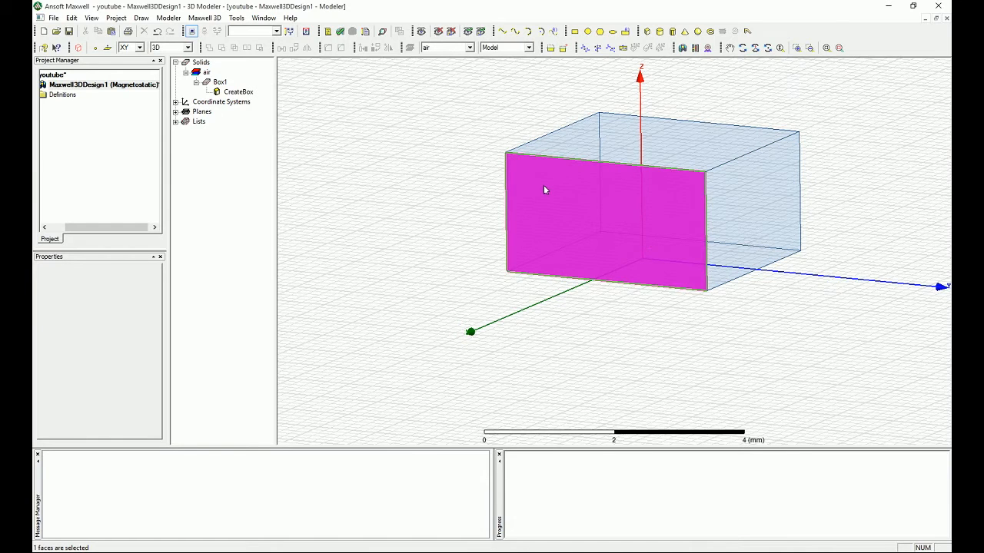
right_click(544, 190)
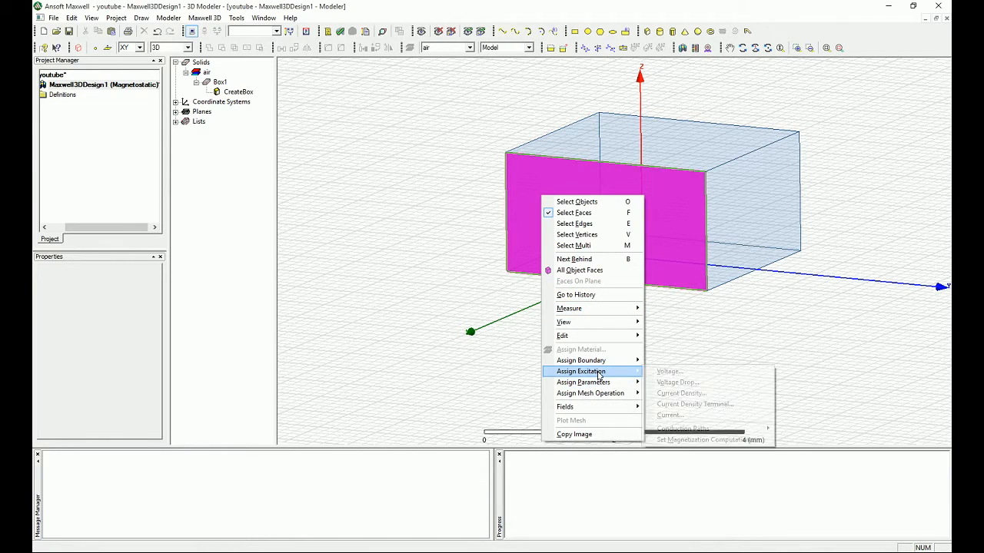
mouse_move(581, 360)
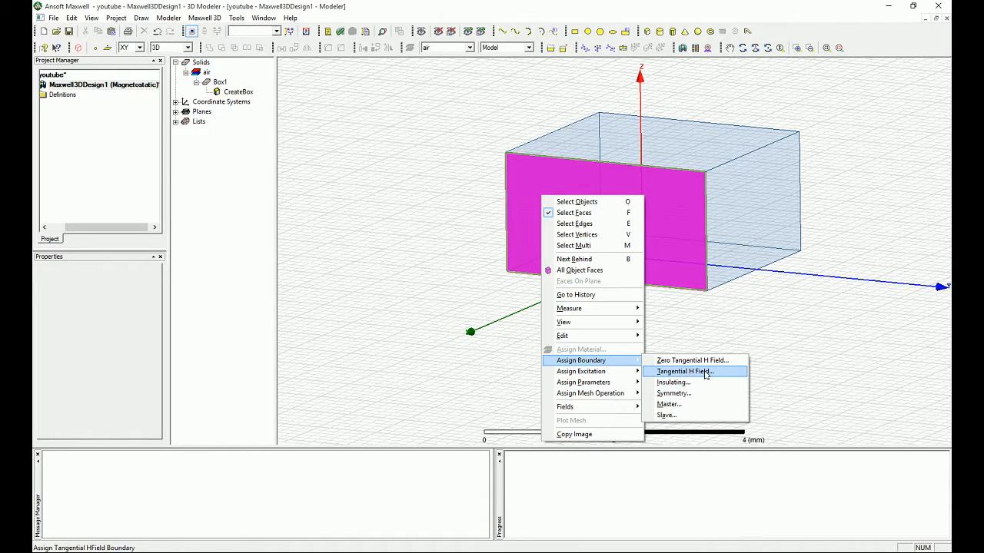
Open the Tangential H Field boundary setup for the box's side face
left_click(682, 371)
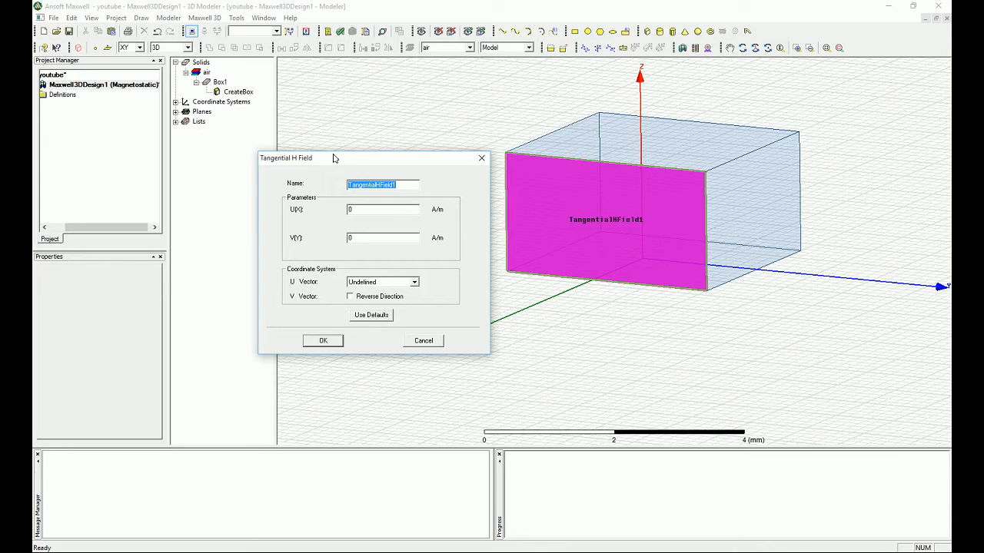
mouse_move(301, 293)
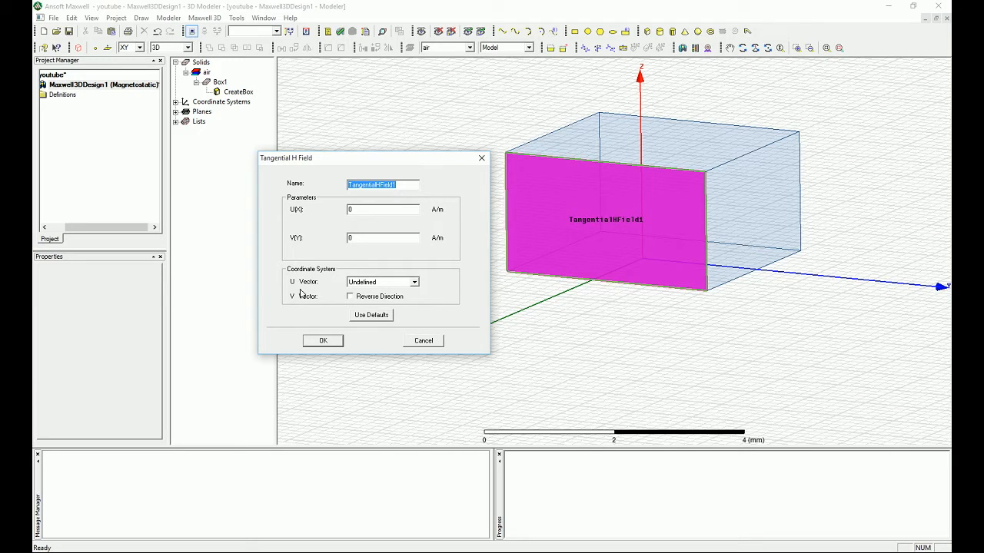
mouse_move(289, 231)
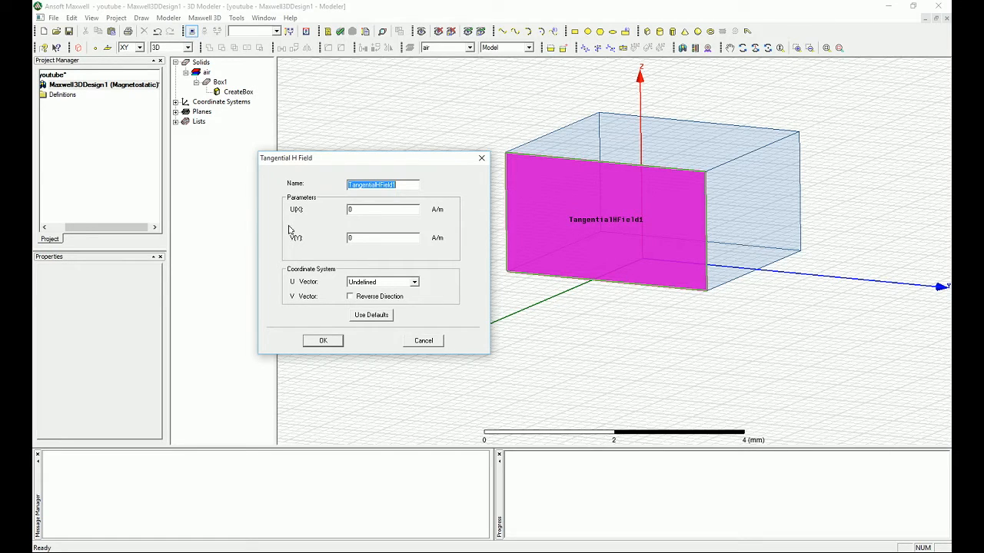
mouse_move(597, 200)
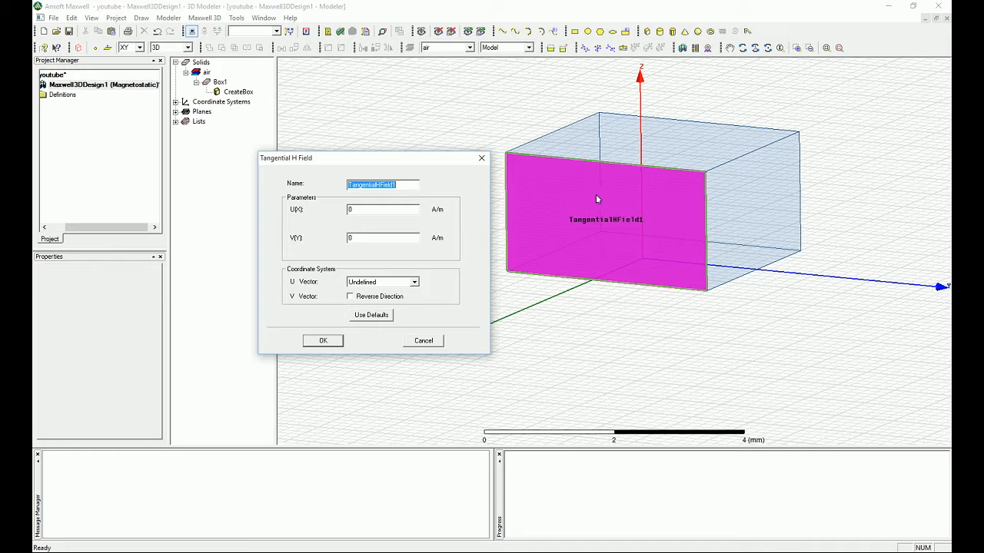
mouse_move(744, 169)
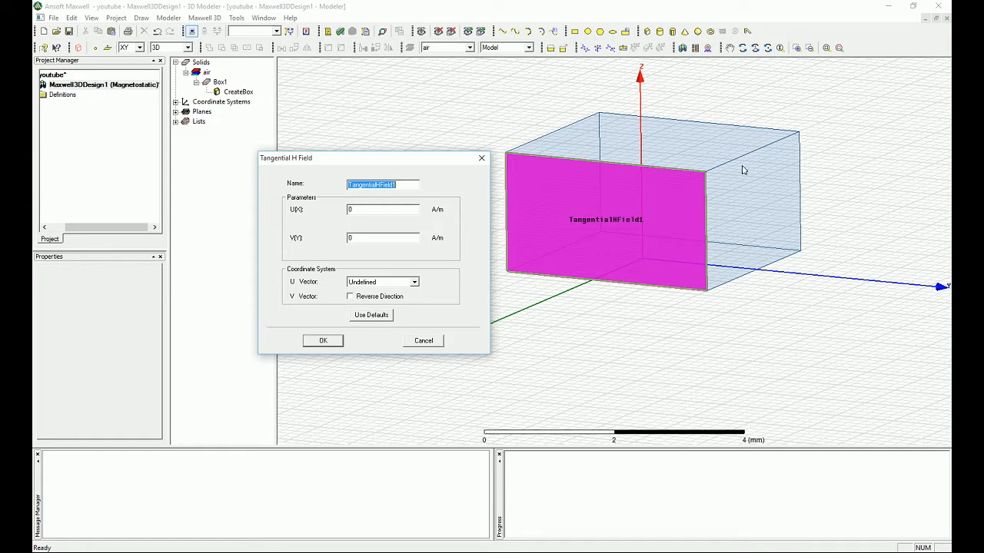
mouse_move(646, 291)
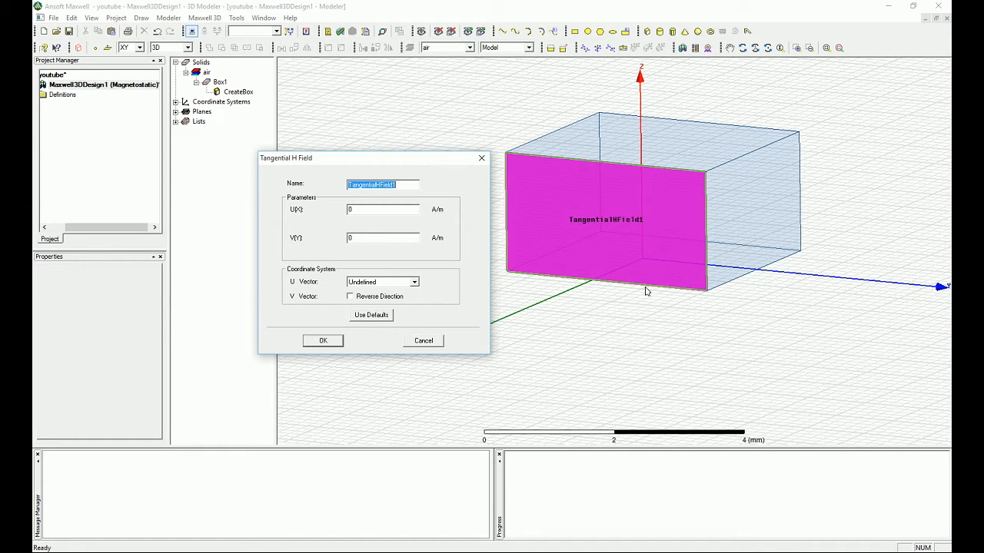
mouse_move(348, 271)
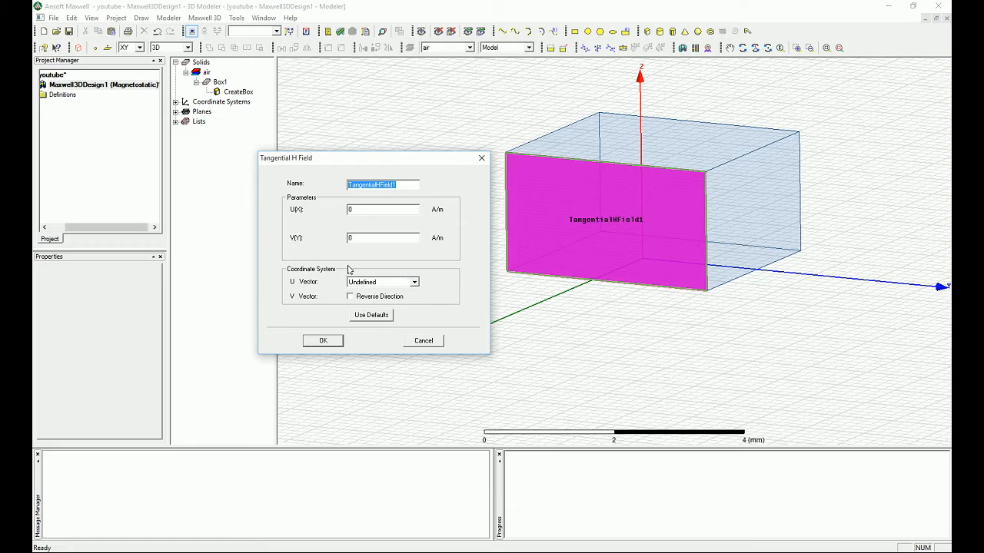
left_click(381, 237)
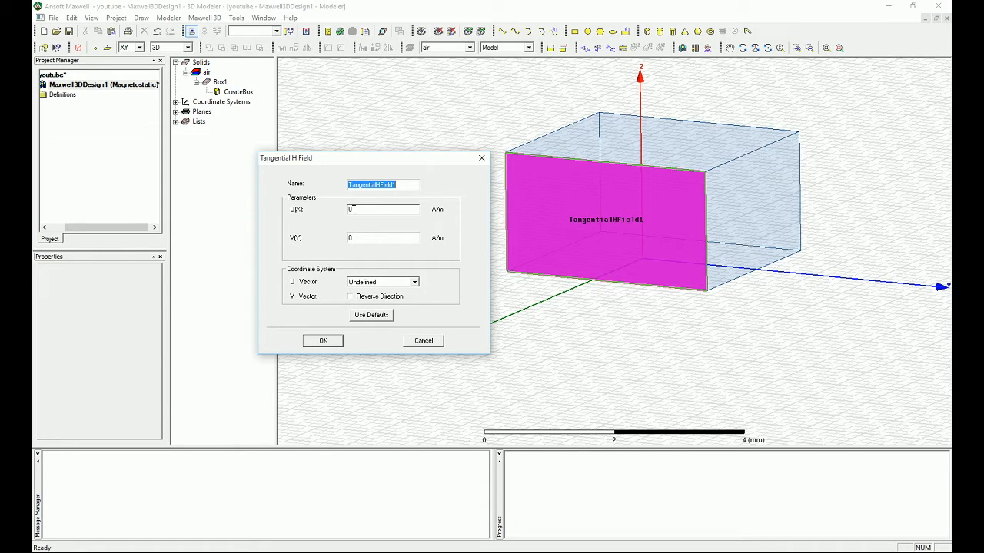
Enter a new variable H_input as the face's U field component
left_click(383, 209)
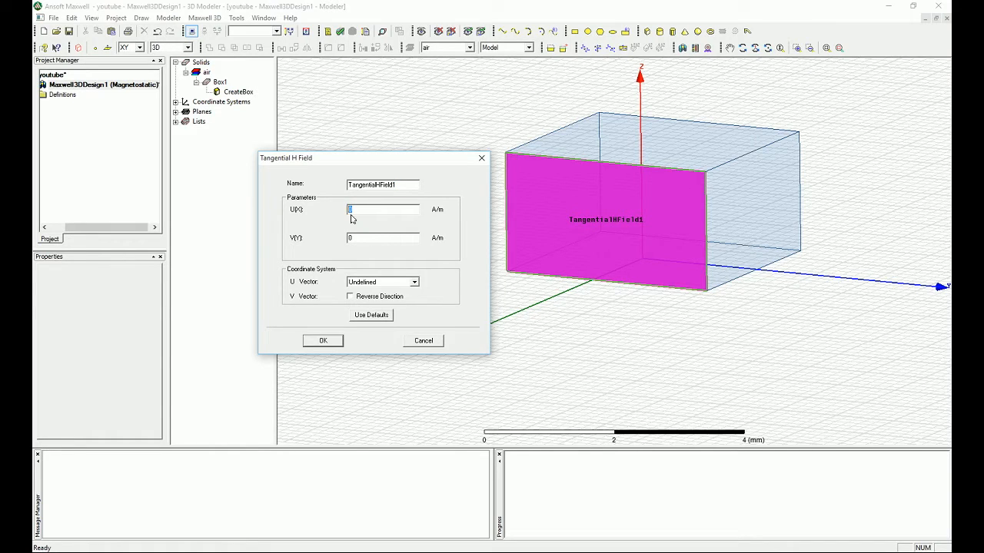
mouse_move(306, 287)
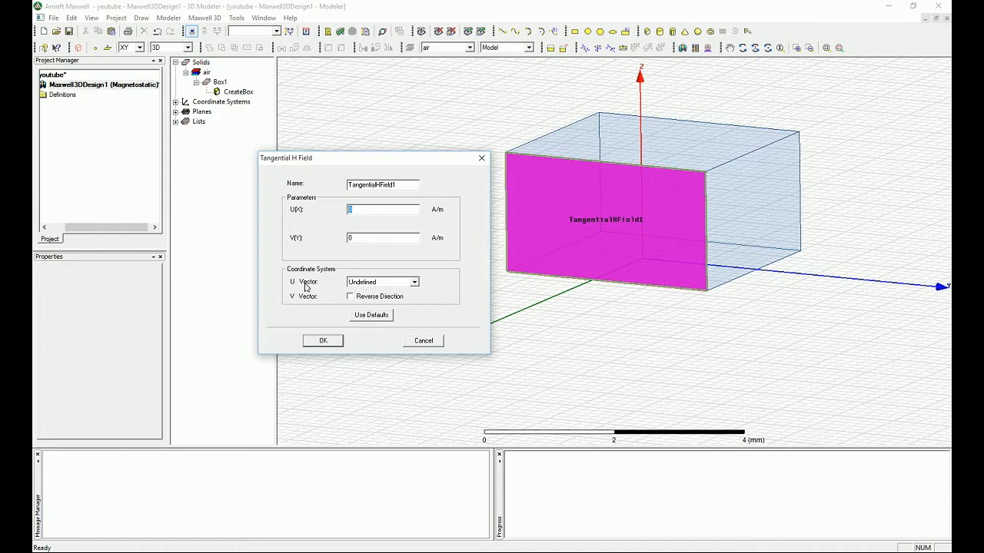
mouse_move(328, 275)
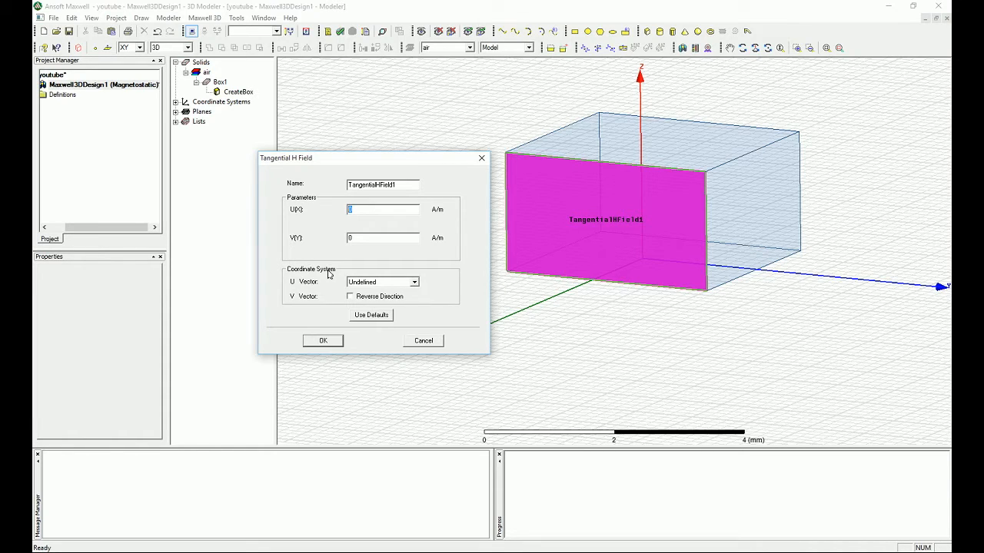
type("12")
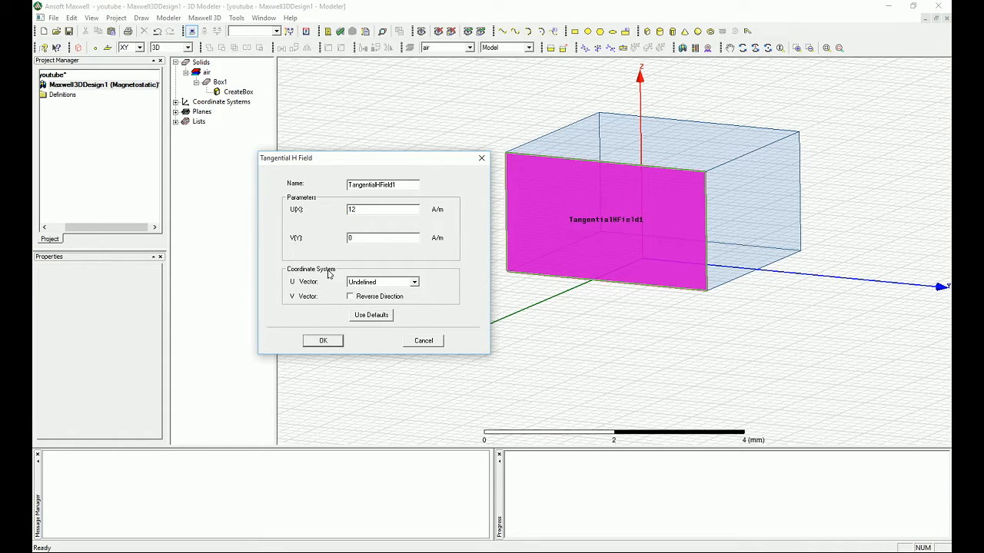
type("H")
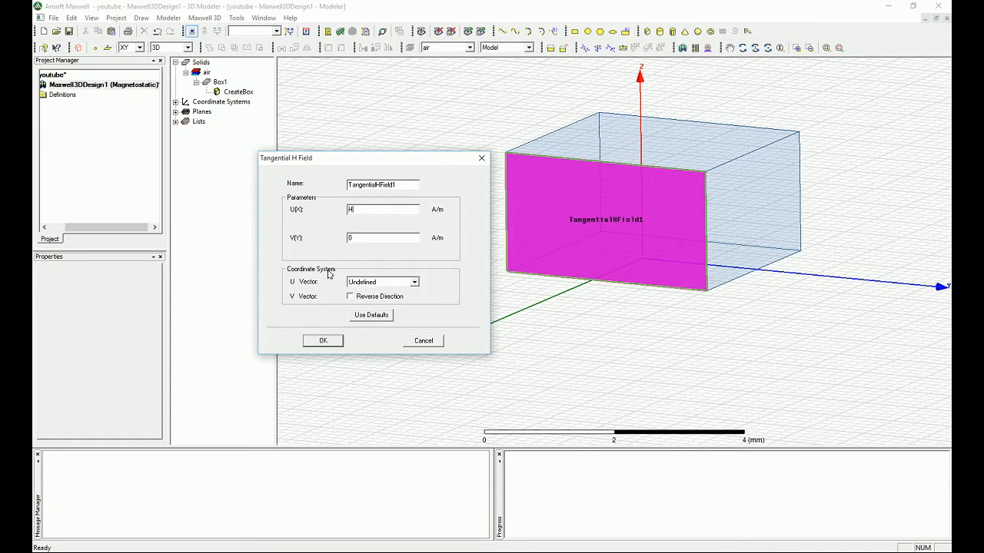
mouse_move(326, 271)
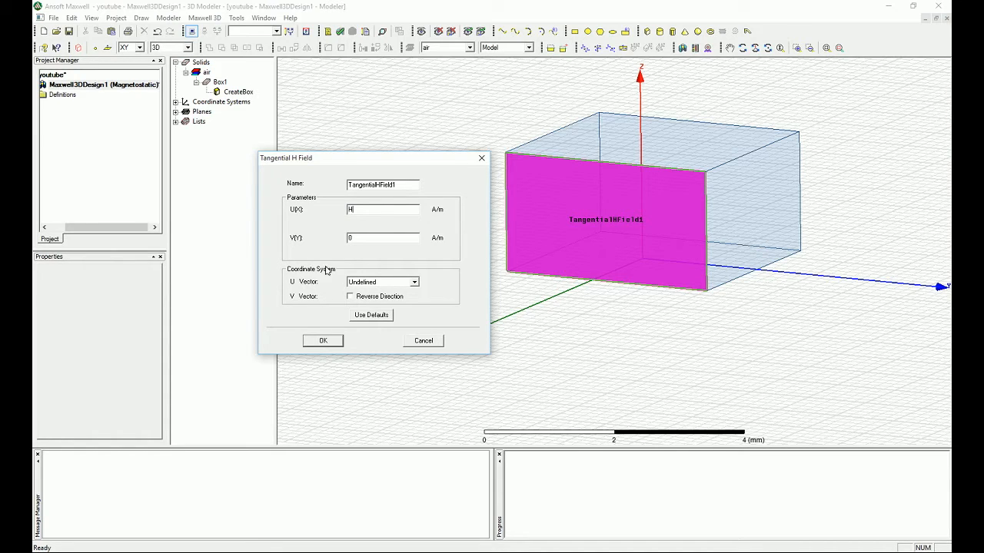
type("_input")
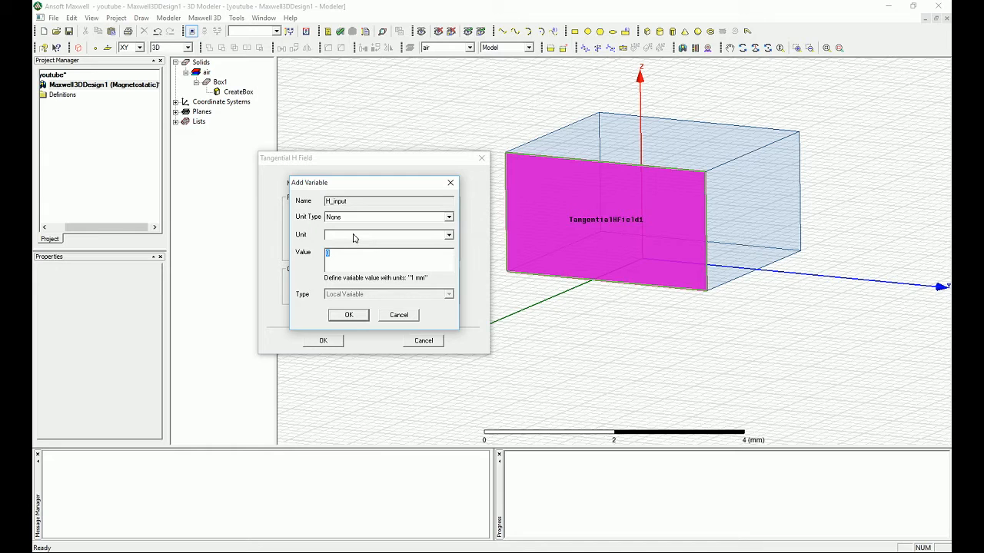
mouse_move(348, 209)
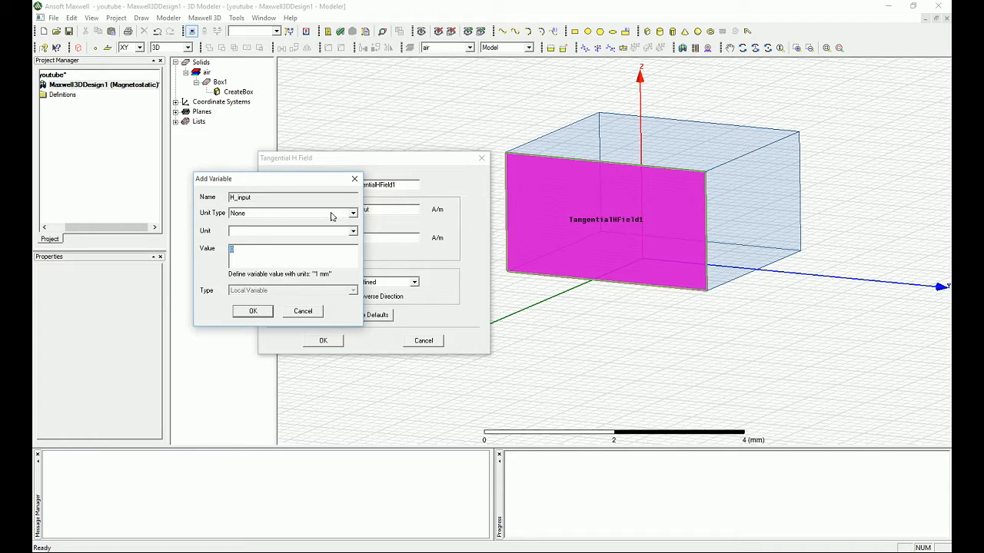
Define H_input as a CurrentPerLength quantity of 10 A_per_m
left_click(353, 212)
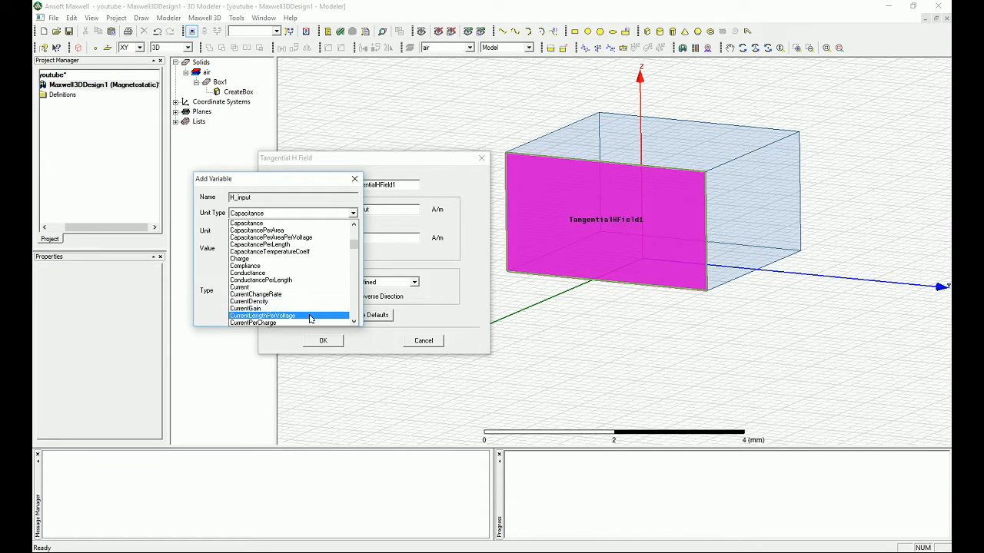
scroll("down", 3)
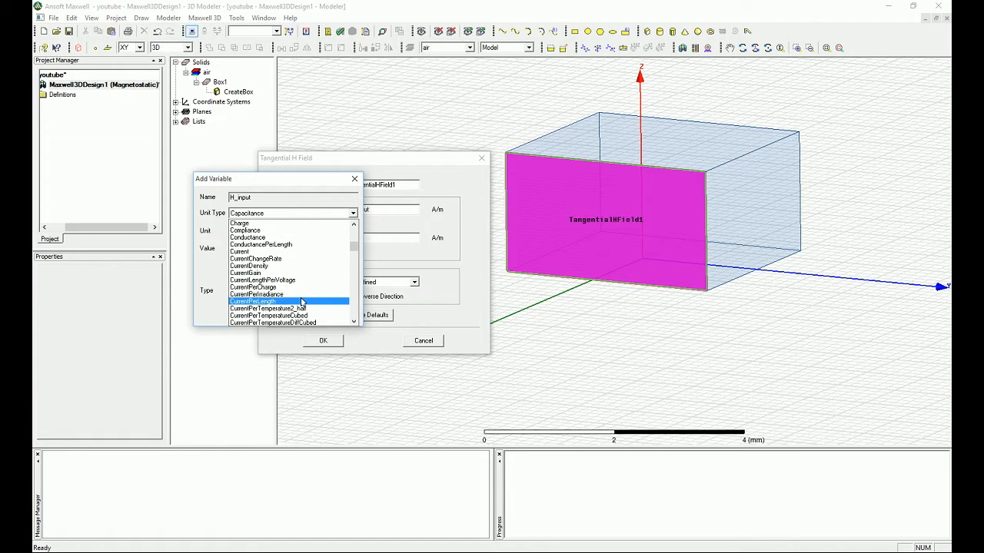
left_click(257, 300)
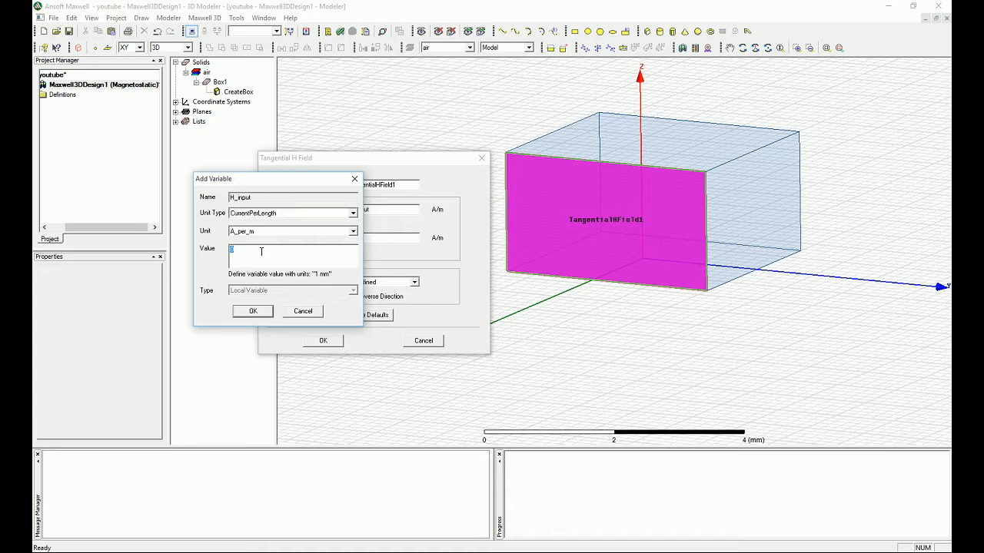
type("1")
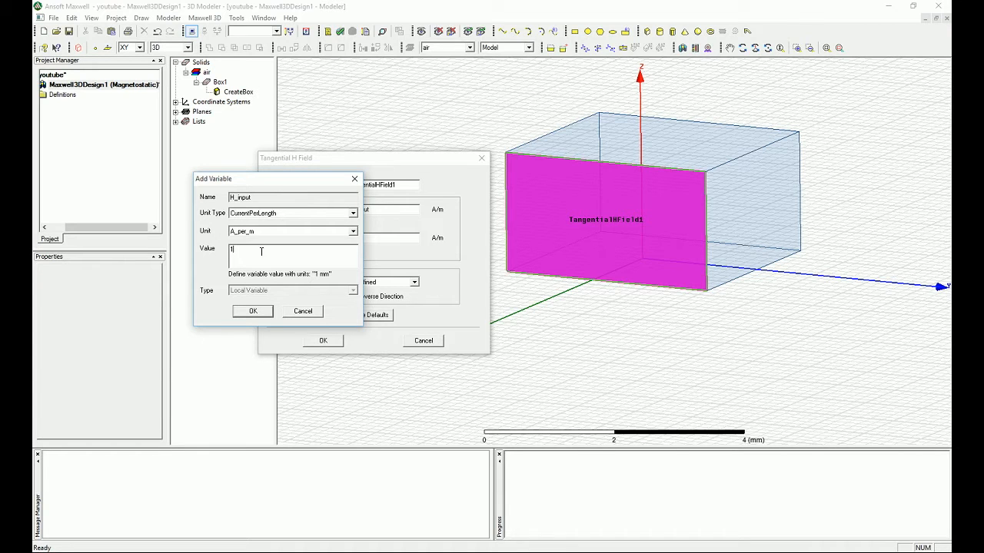
type("0")
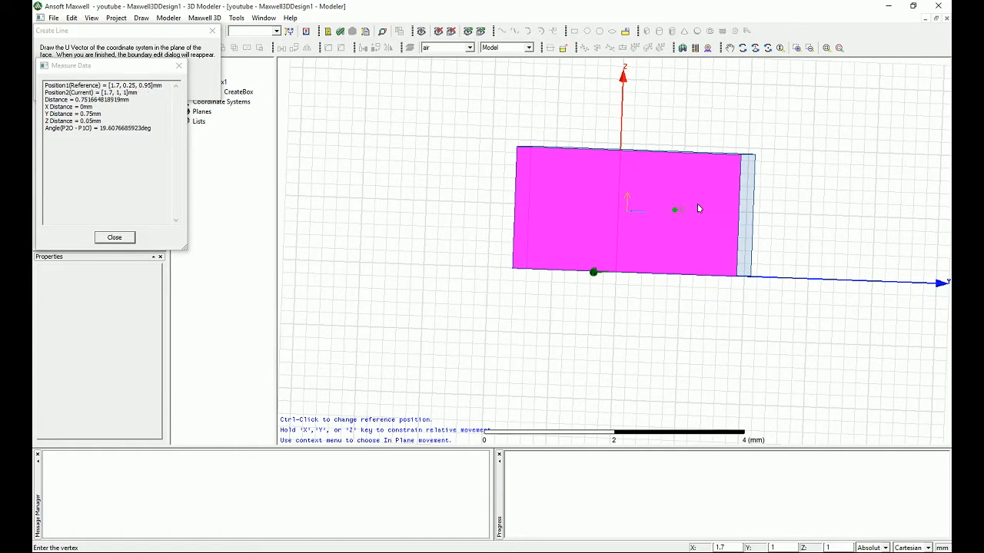
mouse_move(581, 182)
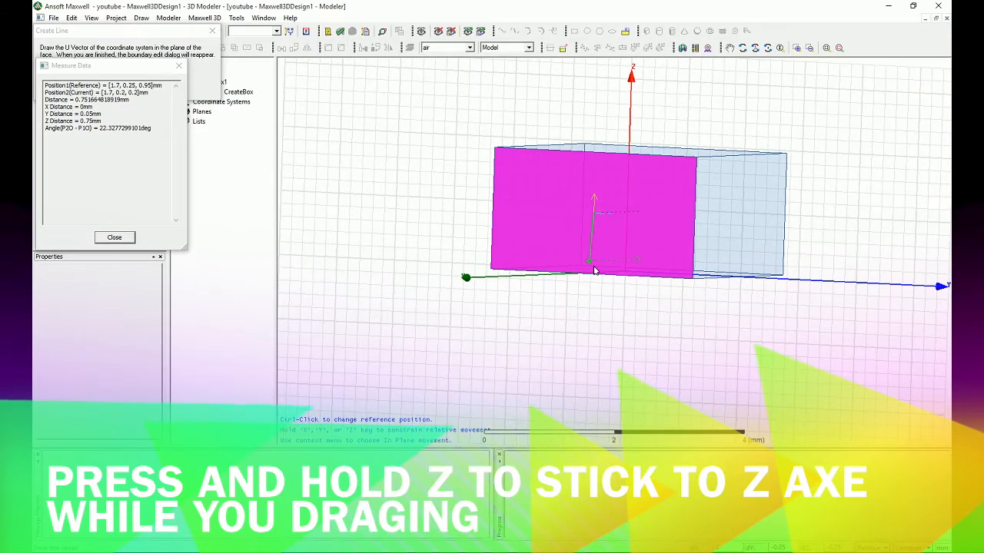
Draw the U vector vertically along z on the face and confirm the boundary
left_click_drag(596, 271, 601, 261)
type("zzzzz")
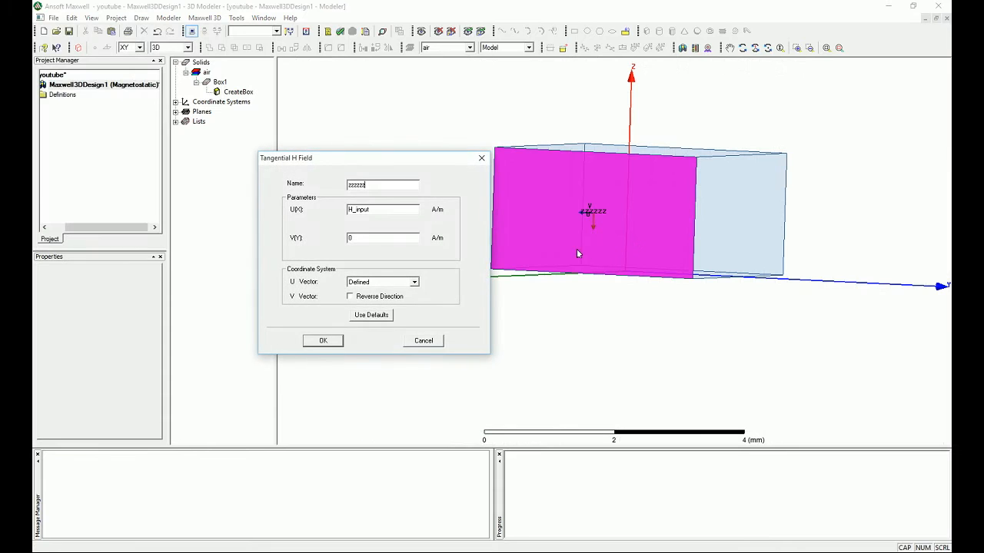
mouse_move(601, 237)
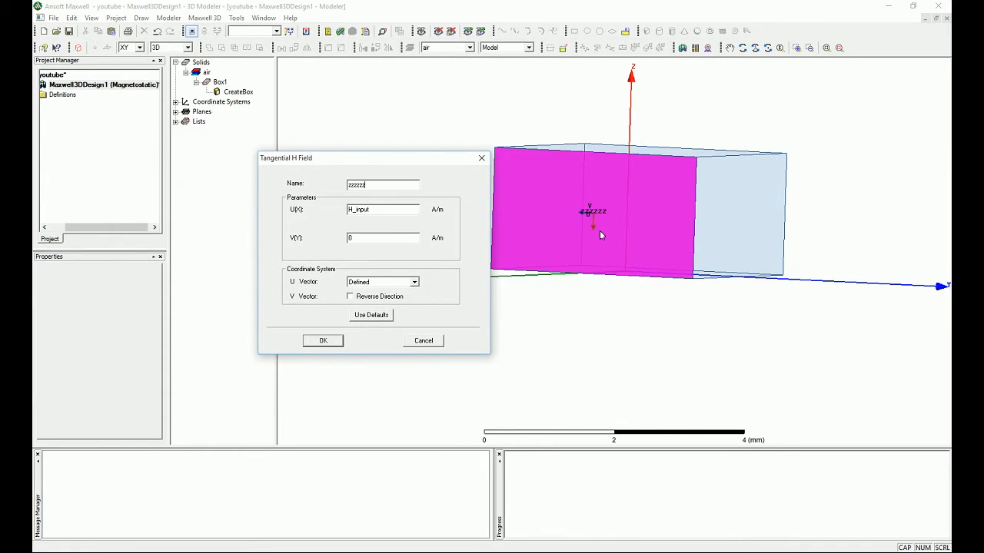
mouse_move(599, 224)
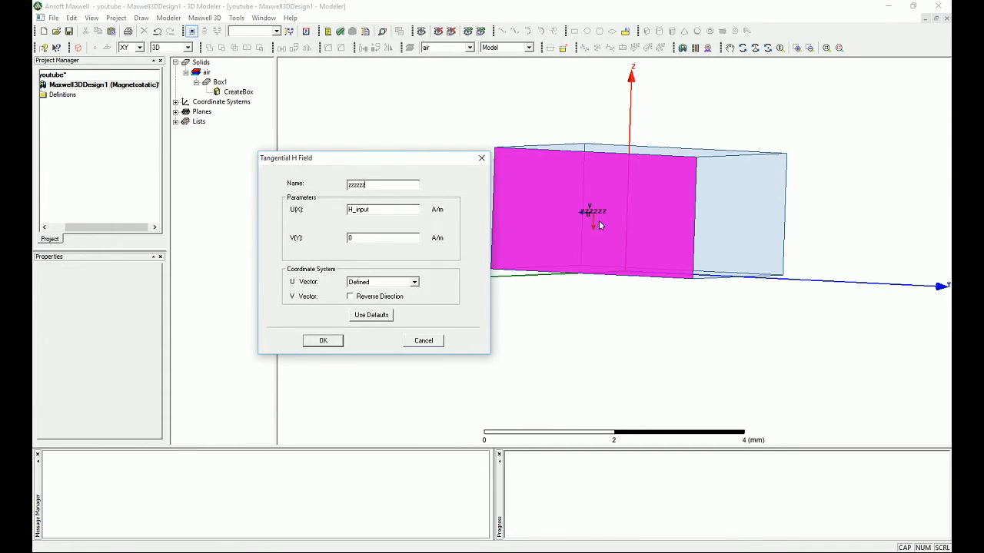
mouse_move(583, 217)
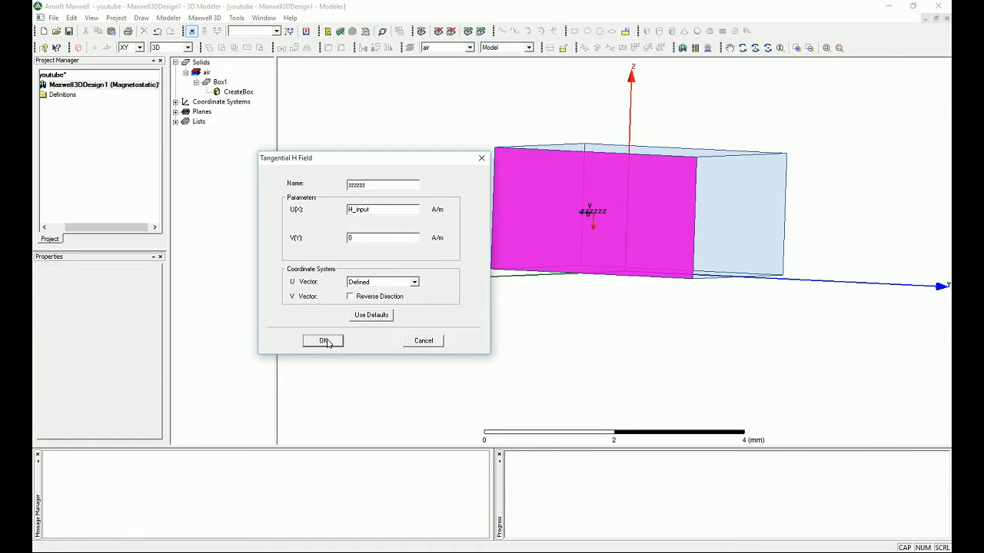
left_click(322, 342)
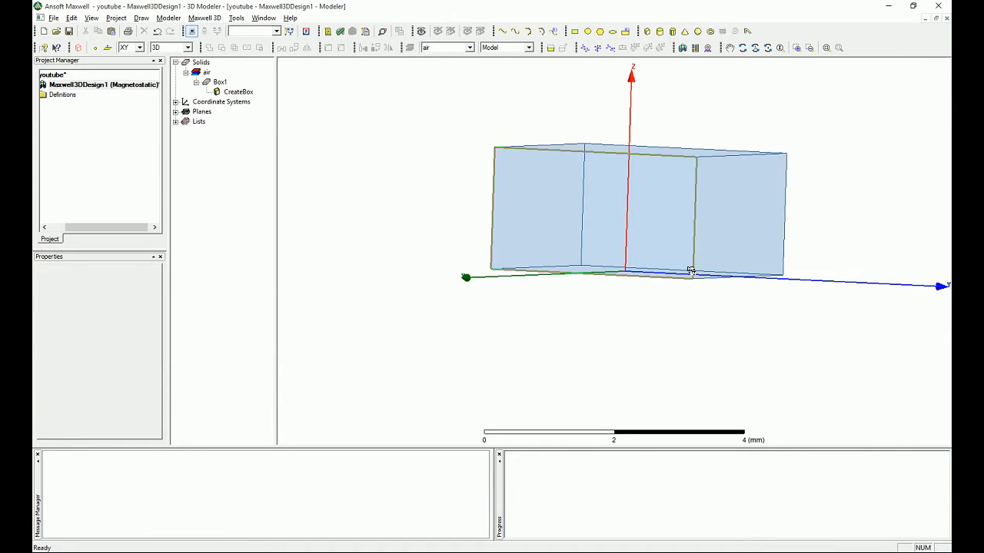
Assign a Tangential H Field boundary to the opposite face with U0 set to H_input
right_click(631, 207)
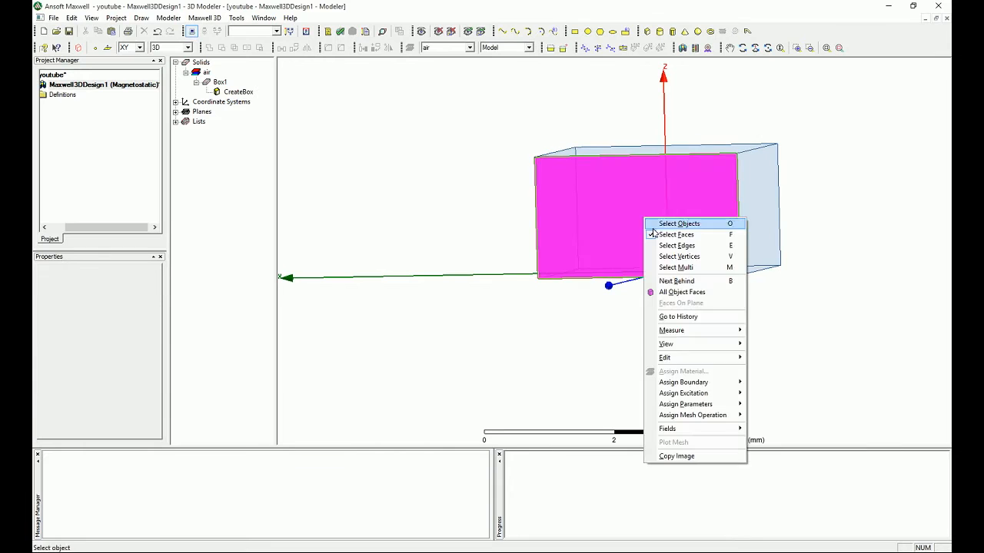
mouse_move(682, 382)
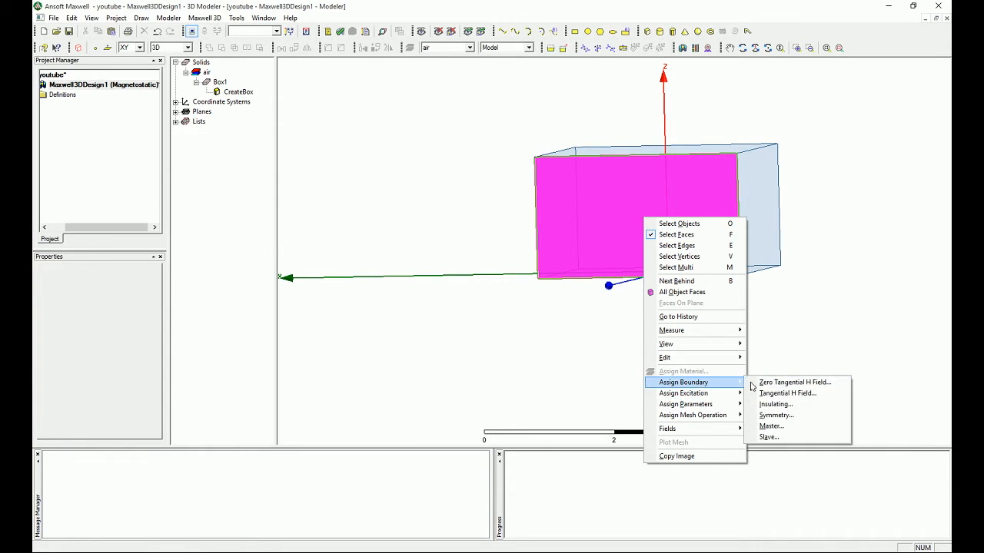
left_click(787, 394)
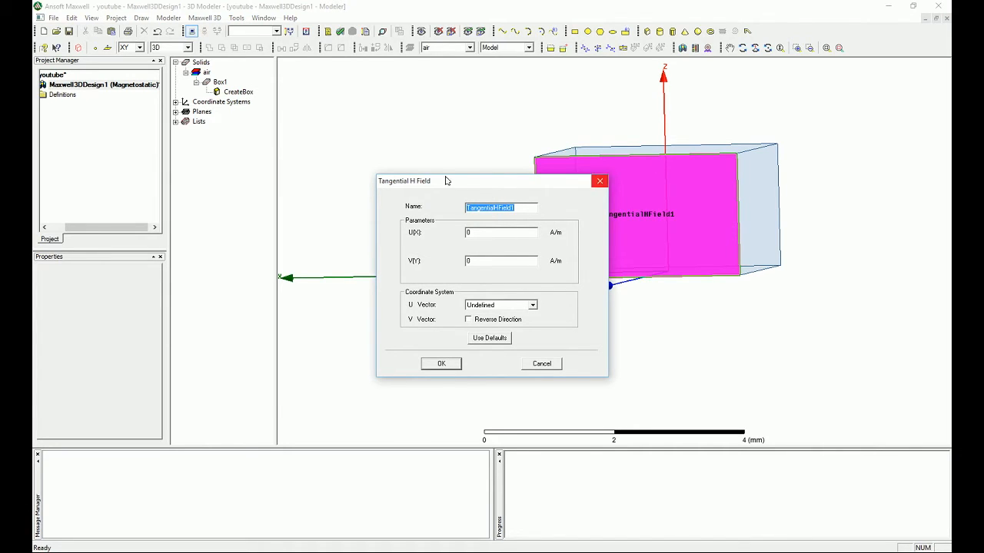
mouse_move(535, 183)
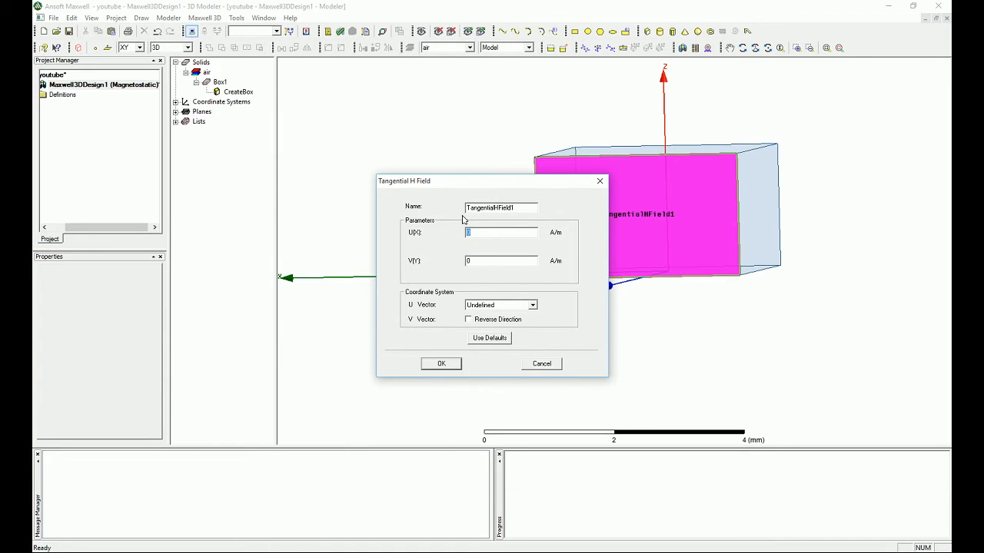
type("H_input")
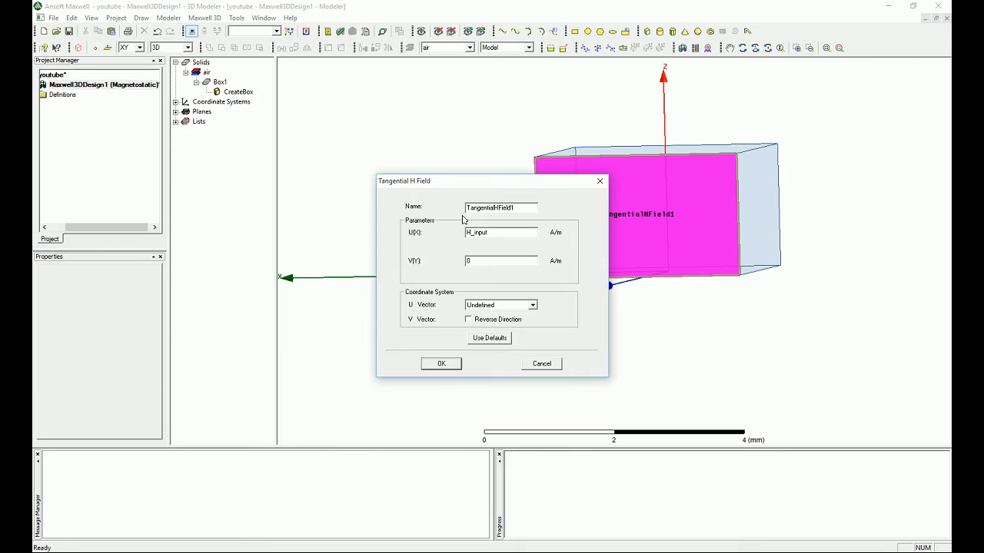
Define the U direction as a new line drawn across the side face
left_click(532, 304)
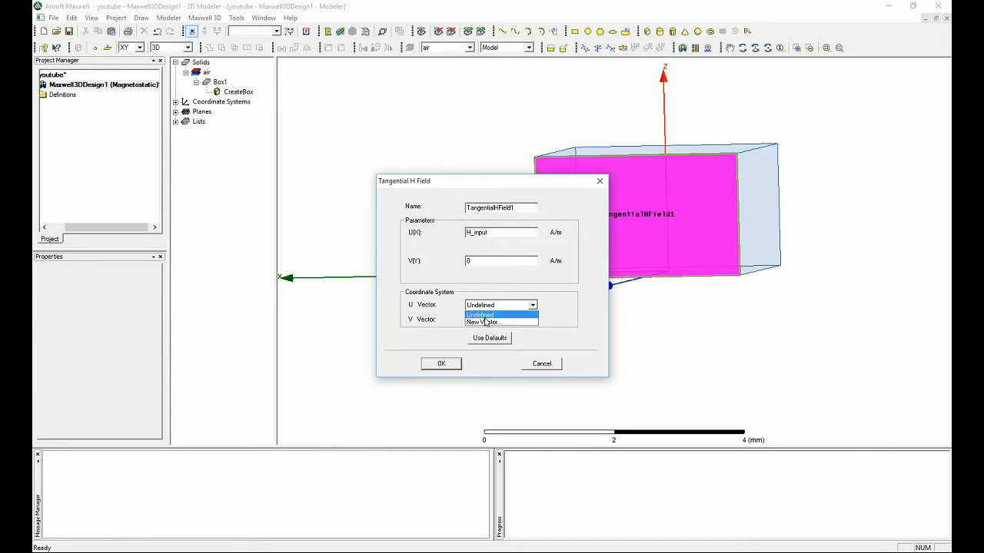
left_click(482, 321)
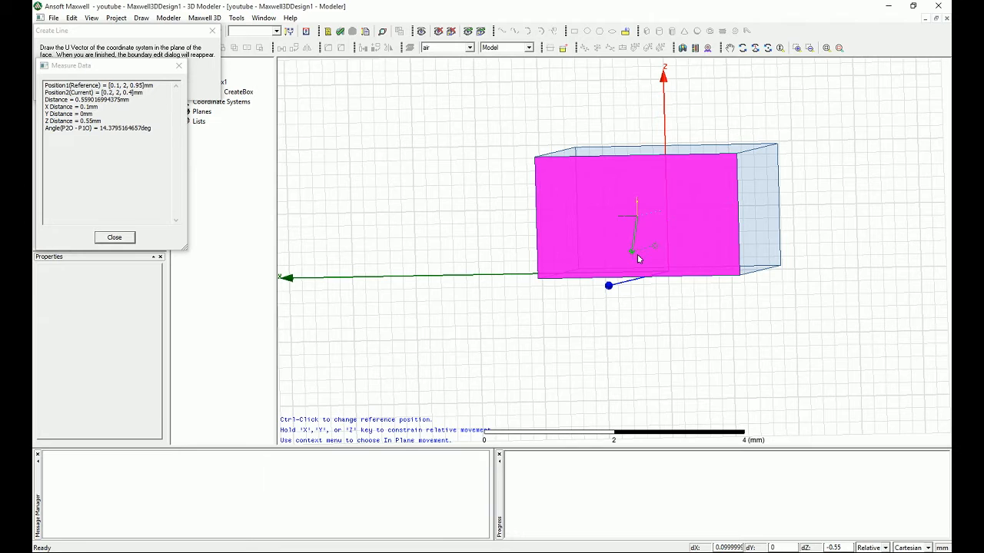
left_click_drag(633, 252, 657, 252)
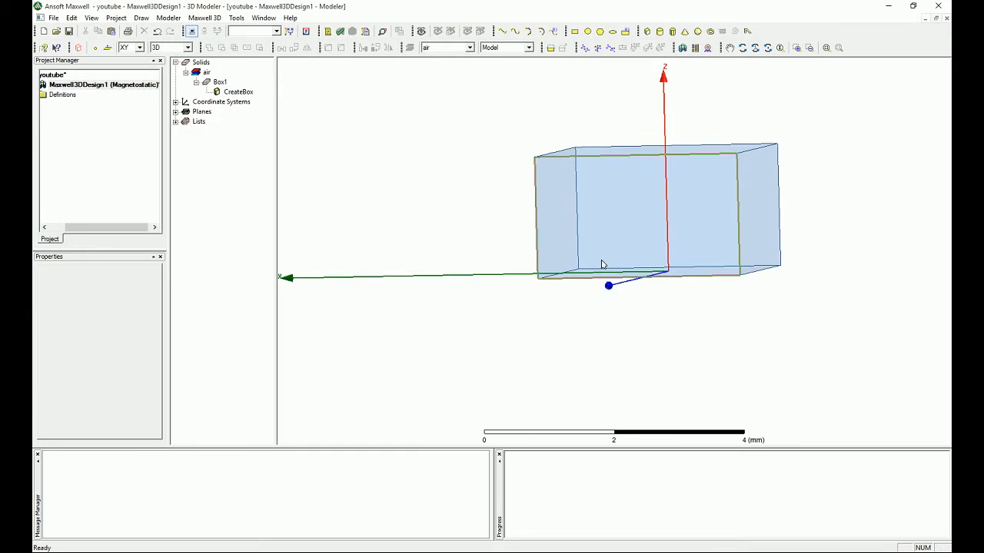
left_click_drag(603, 265, 568, 246)
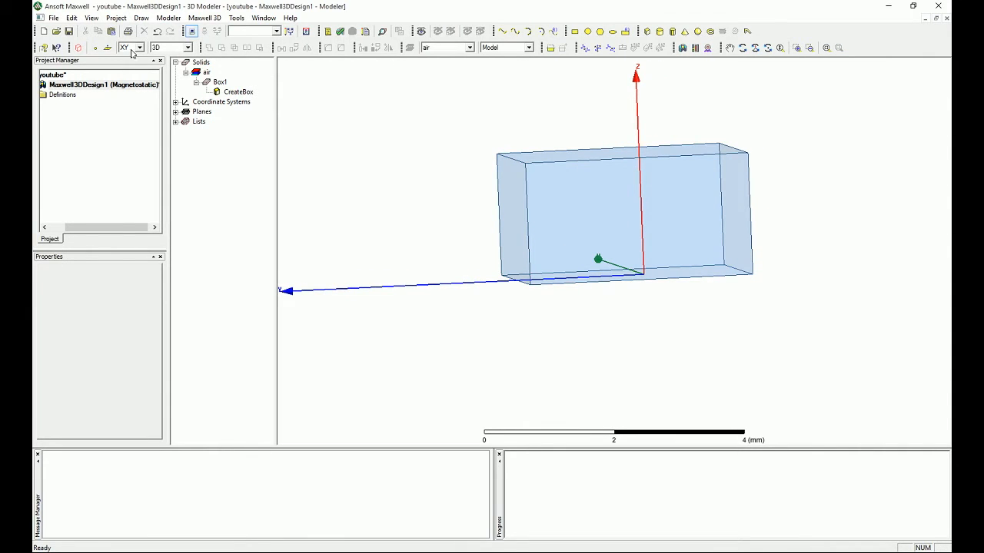
Switch the drawing plane to YZ and start a Tangential H boundary with H_input, then cancel it
left_click(141, 48)
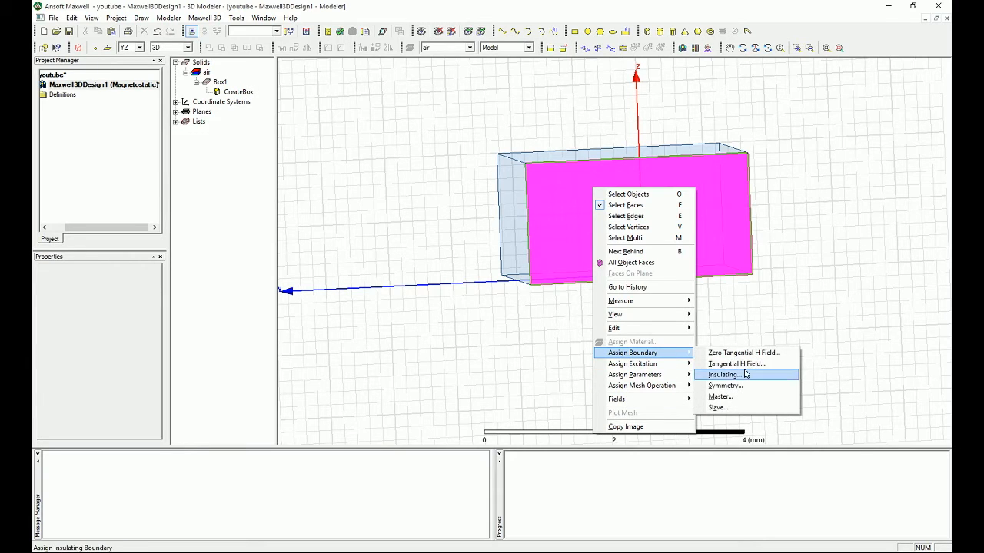
left_click(735, 363)
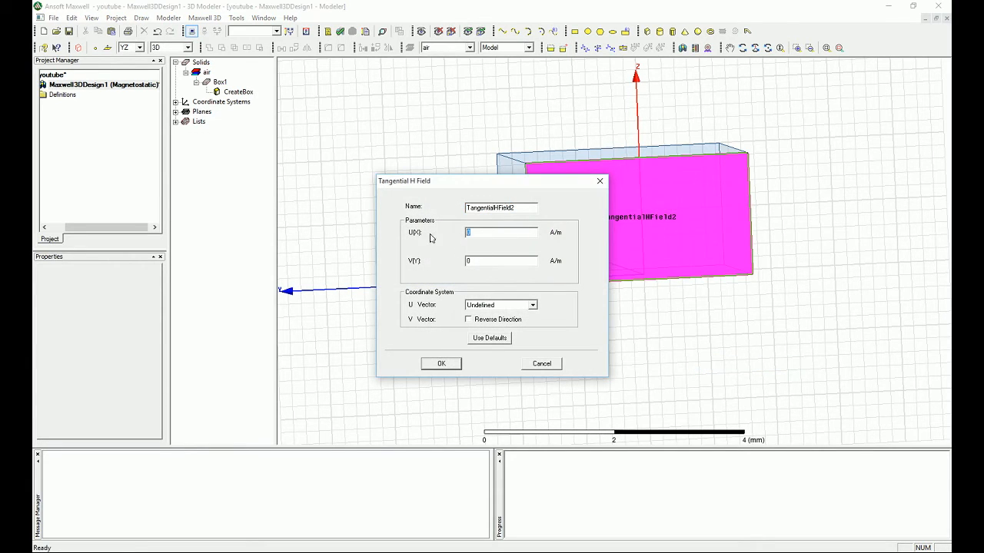
type("H_")
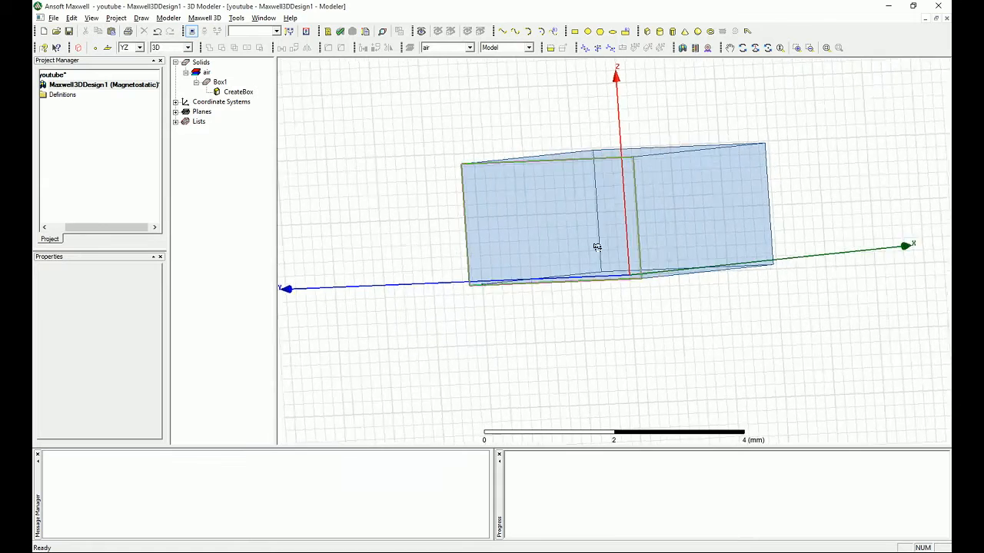
Assign TangentialHField2 to the other side face with U0 set to H_input
right_click(597, 215)
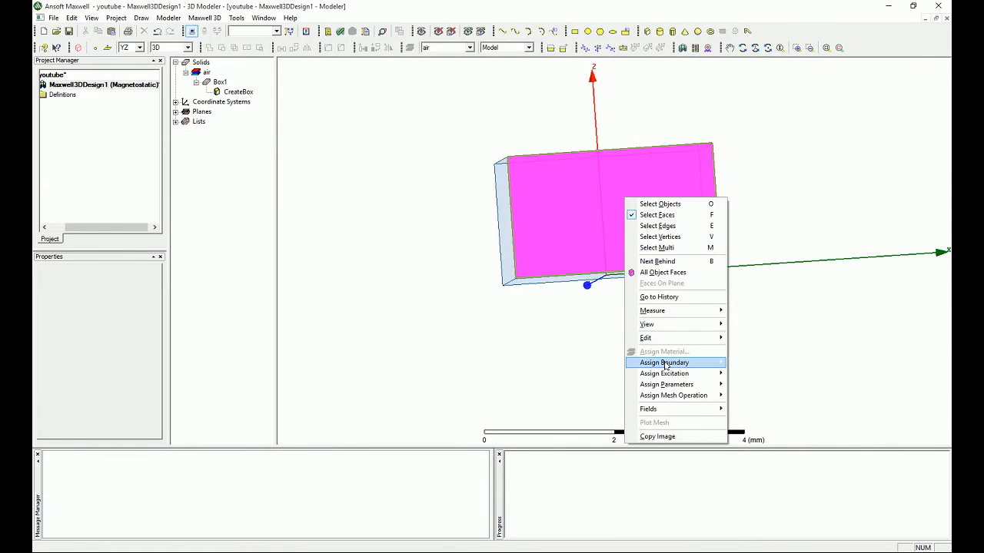
left_click(664, 363)
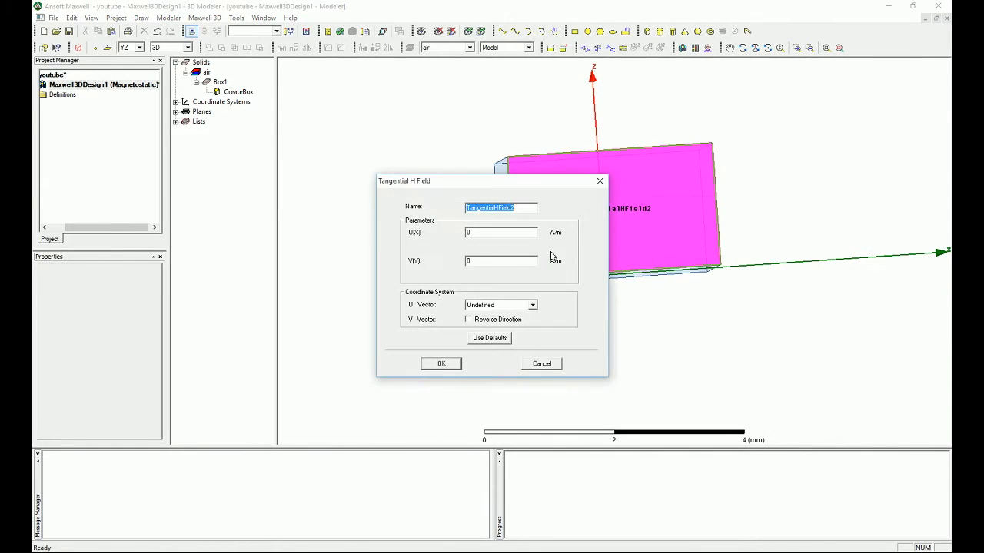
left_click(501, 232)
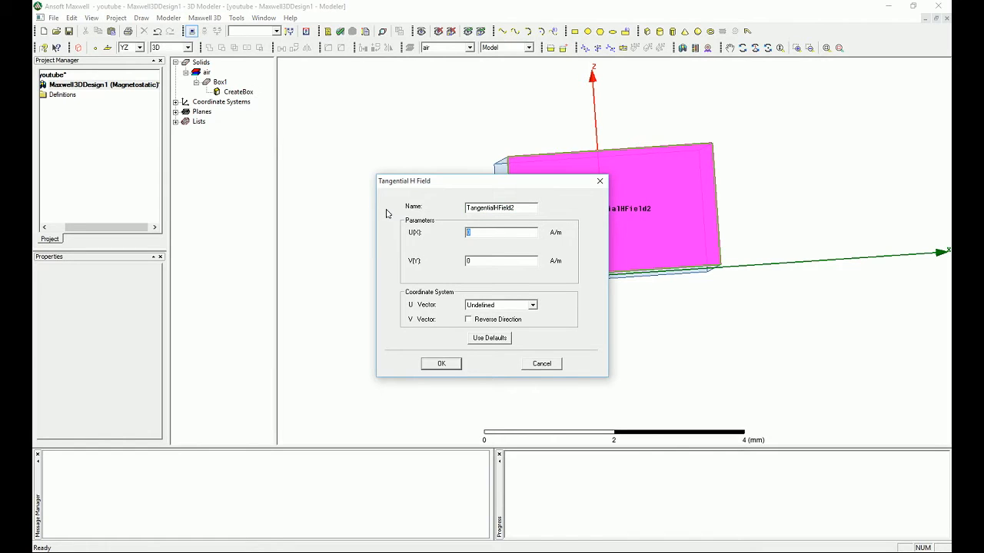
type("H_input")
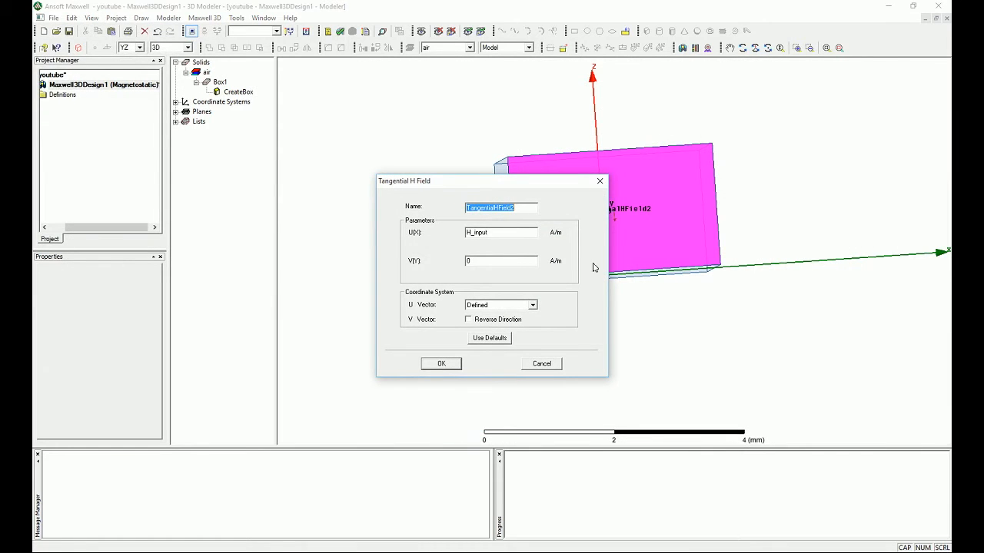
mouse_move(427, 370)
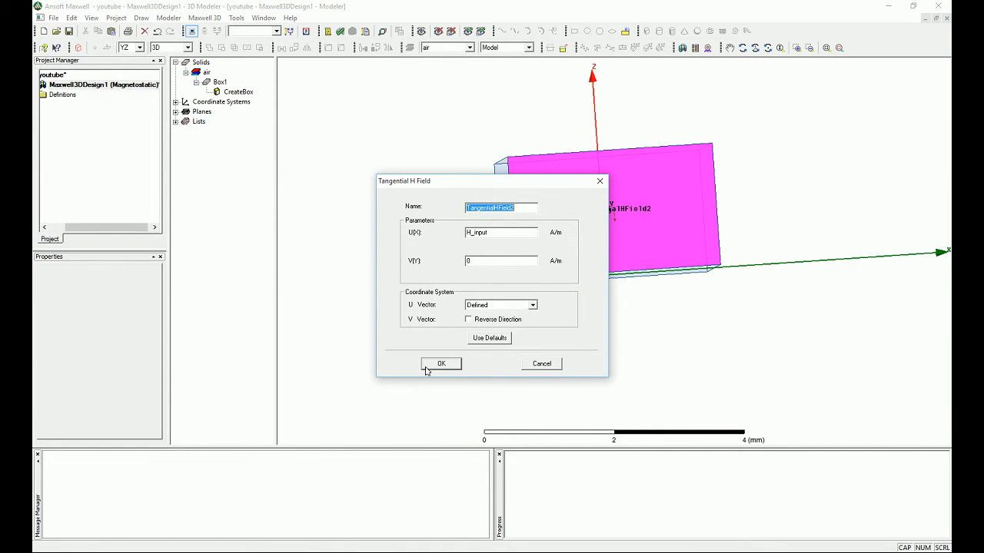
mouse_move(438, 354)
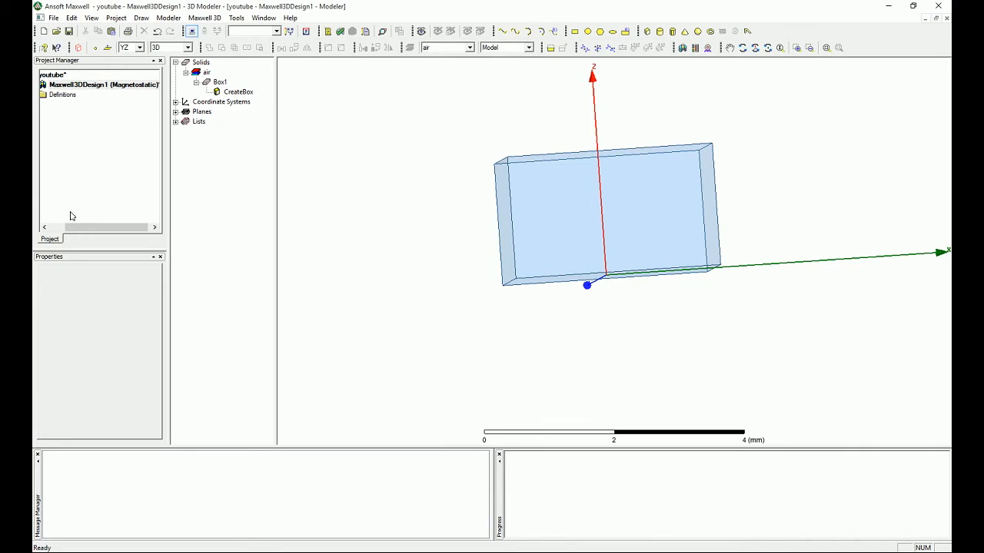
Highlight each of the four Tangential H Field boundaries to see which face it covers
left_click(115, 84)
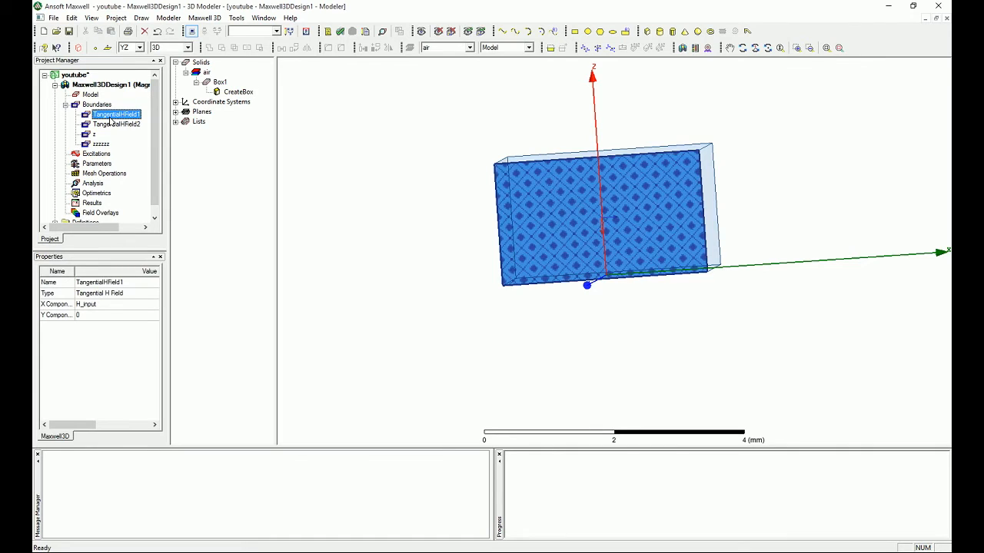
left_click(117, 123)
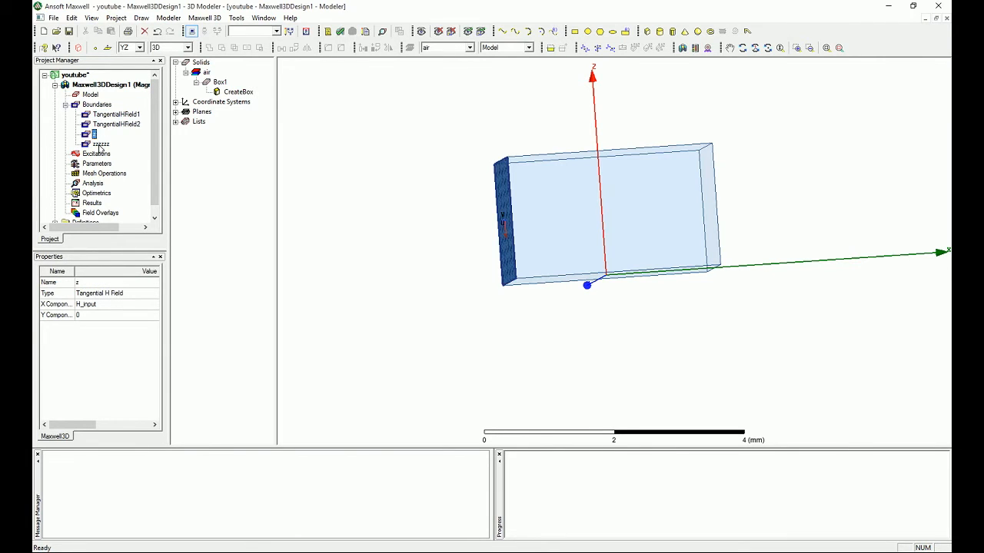
left_click(102, 145)
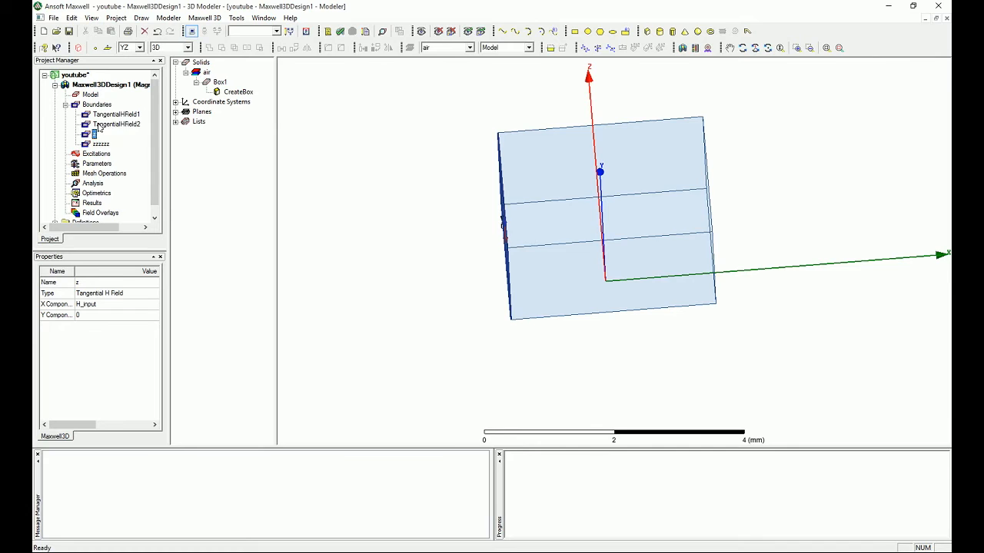
left_click(117, 113)
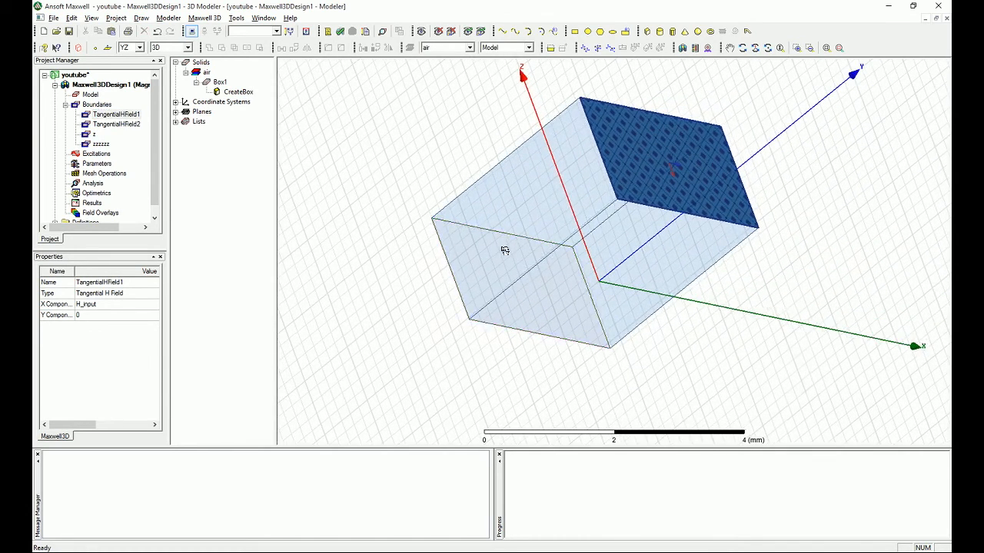
left_click(117, 123)
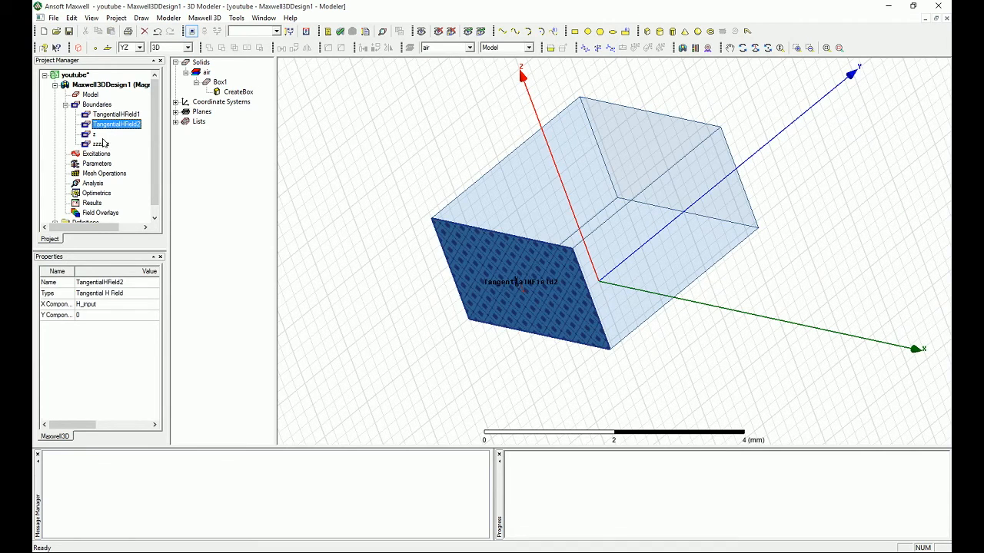
left_click(93, 134)
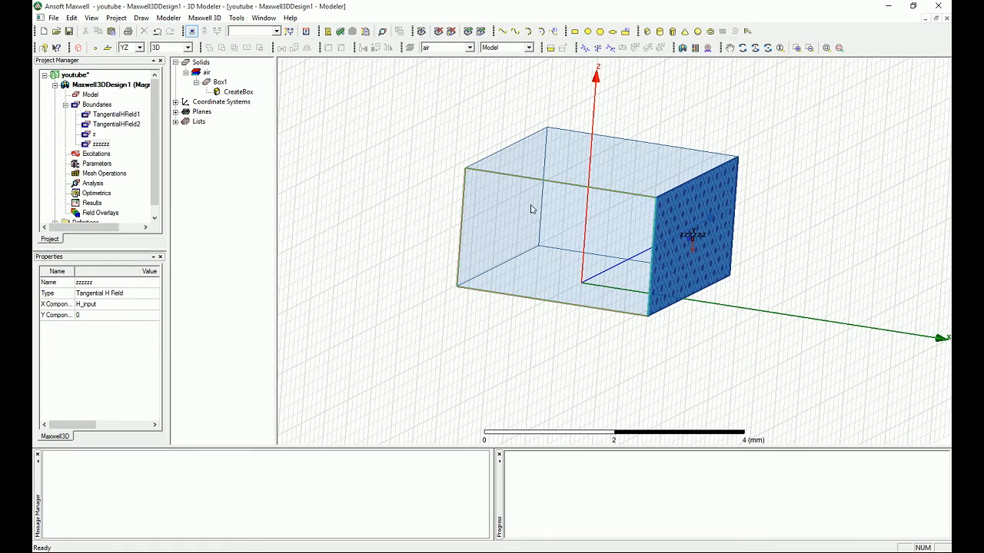
mouse_move(642, 244)
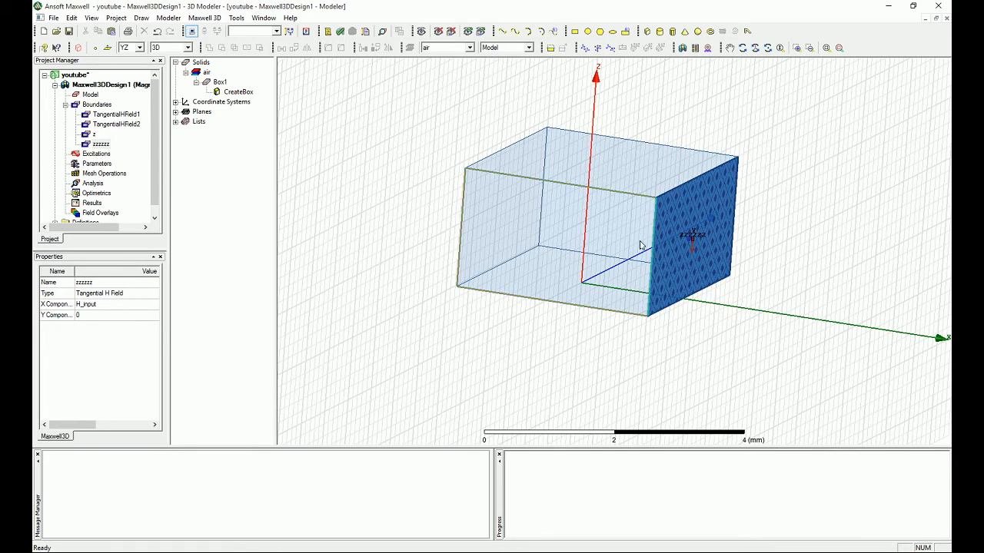
Select the air box's top face and the hidden bottom face behind it
left_click(599, 153)
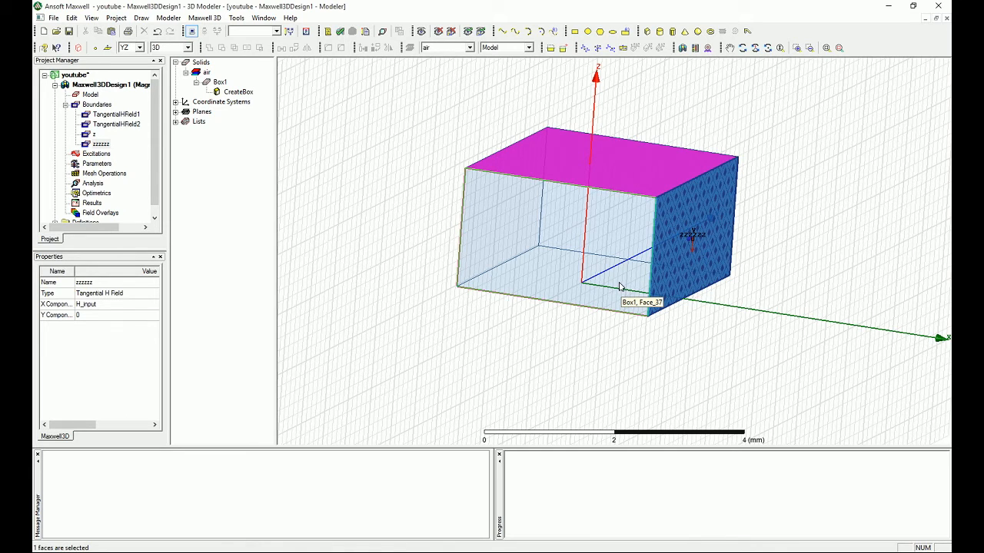
mouse_move(592, 293)
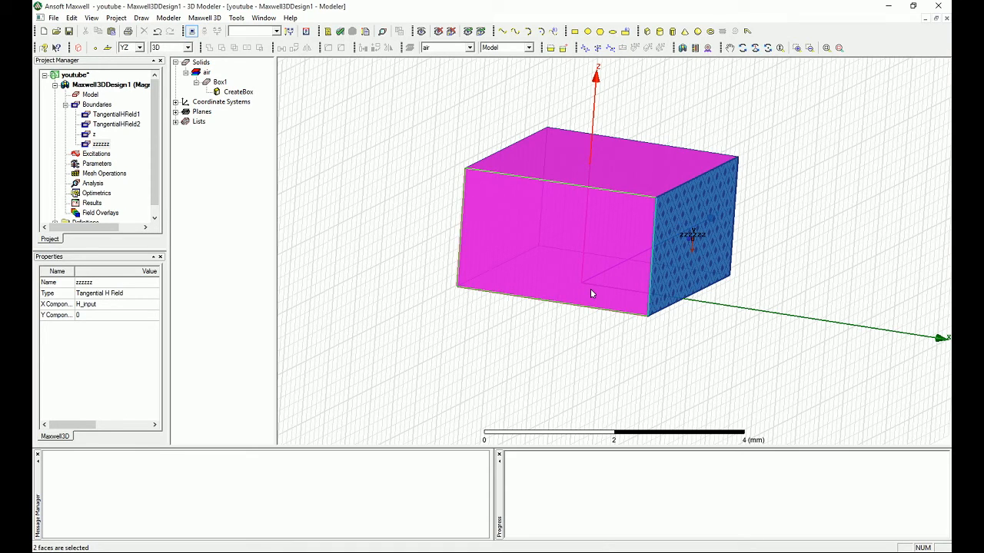
key("b")
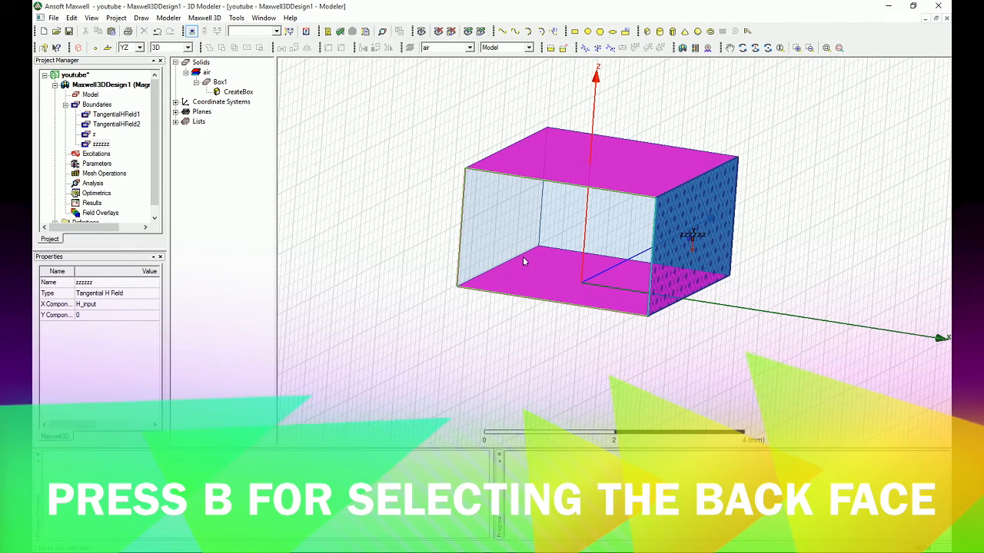
mouse_move(529, 264)
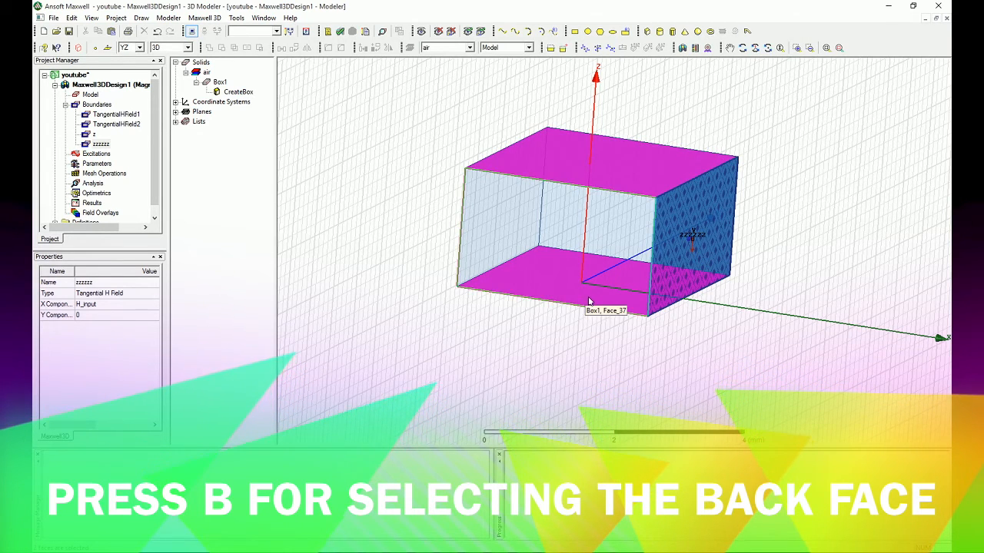
Assign a Zero Tangential H Field boundary, ZeroTangentialHField1, to Box1's top and bottom faces
right_click(590, 300)
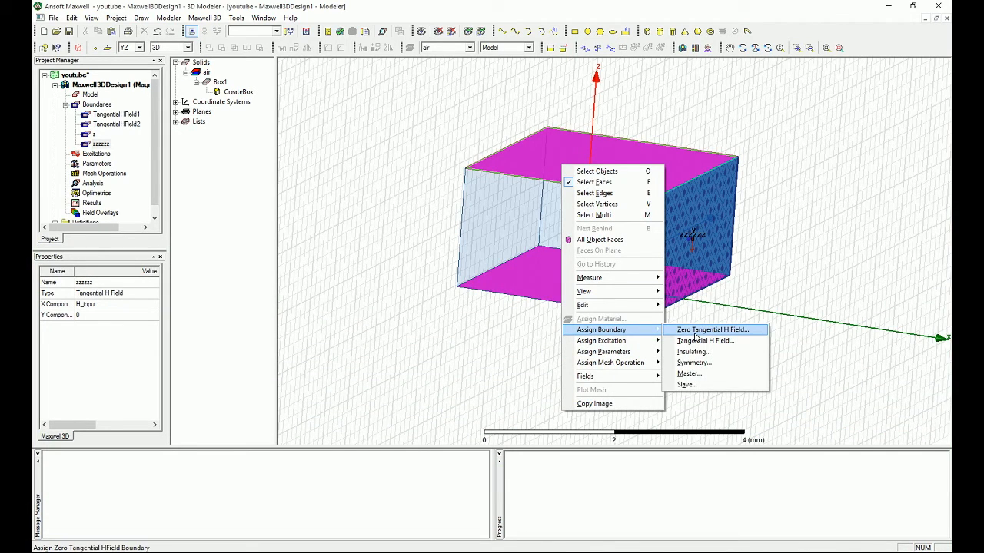
left_click(710, 329)
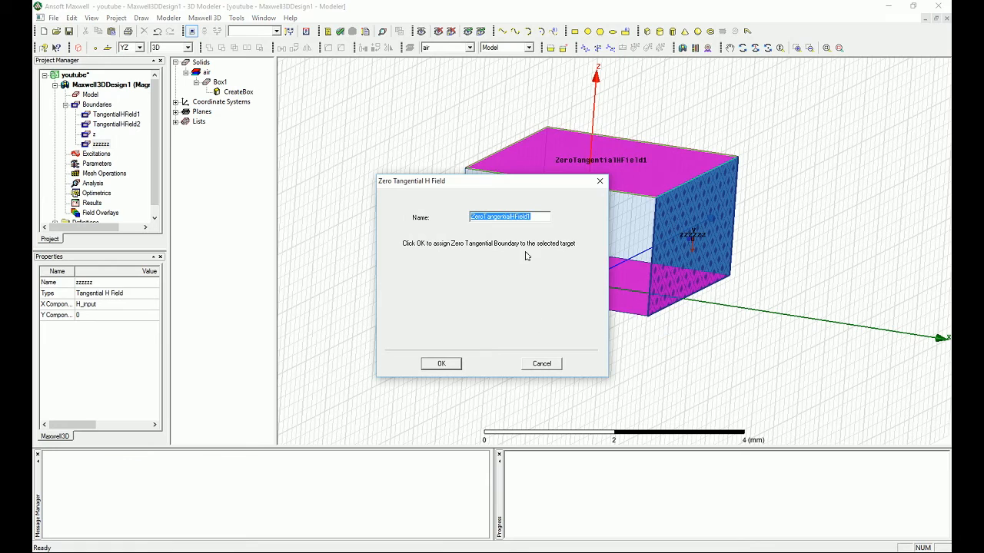
left_click(439, 363)
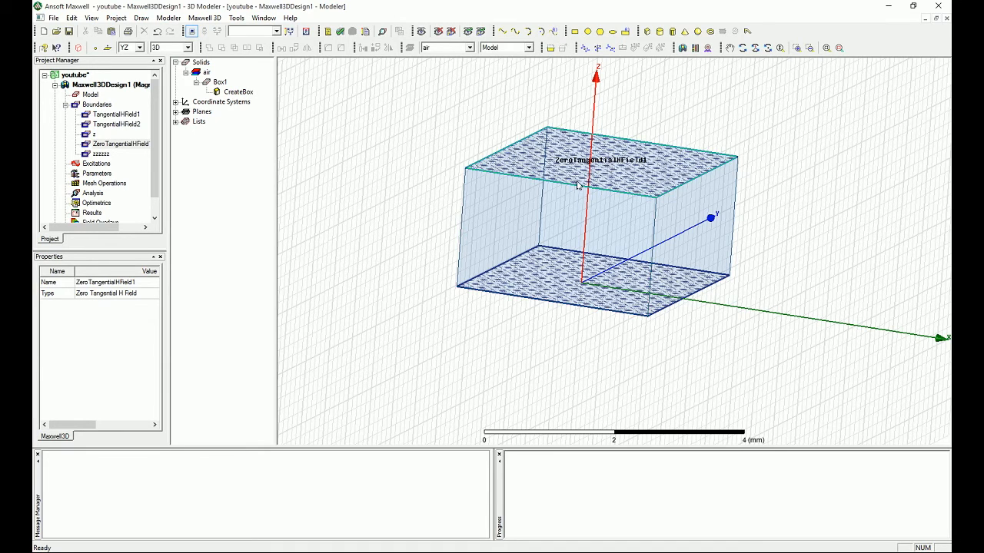
mouse_move(560, 190)
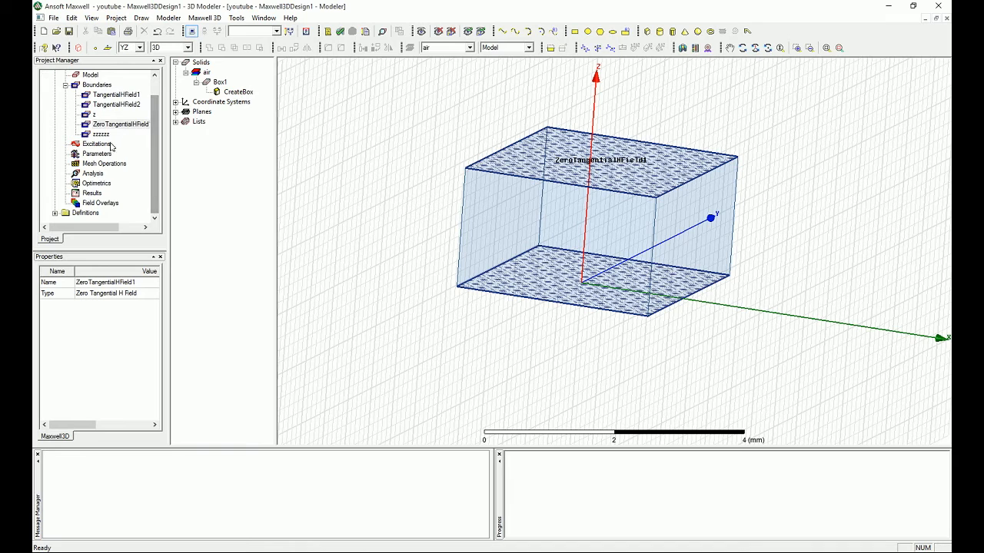
Run the Maxwell 3D validation check on the design and dismiss its results
right_click(93, 172)
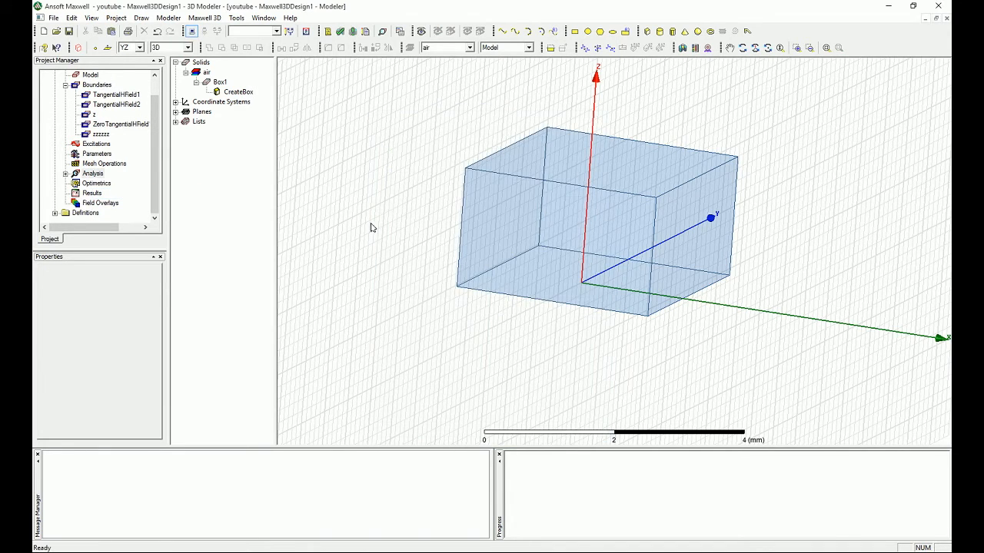
left_click(340, 31)
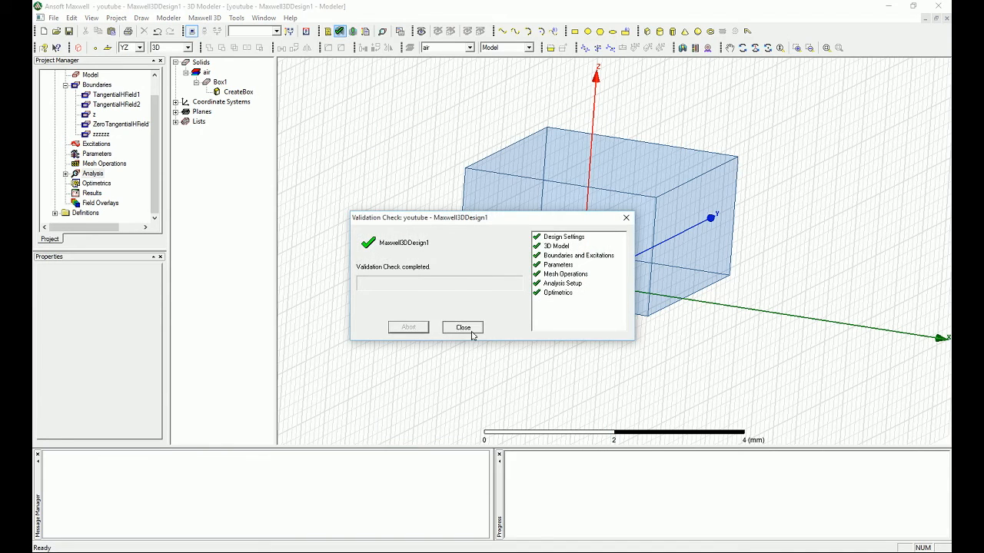
left_click(463, 326)
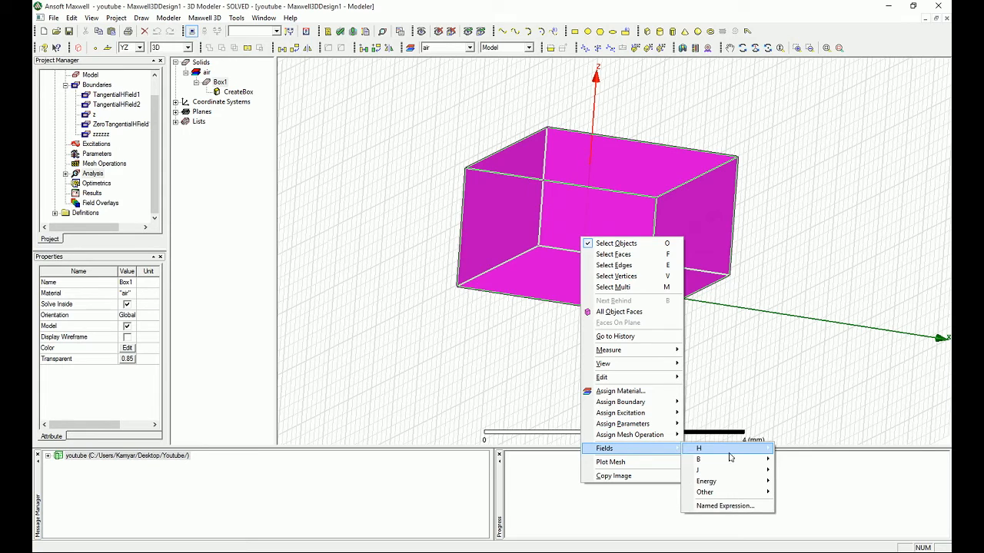
Create an H_Vector field plot across Box1 with the default settings
left_click(698, 448)
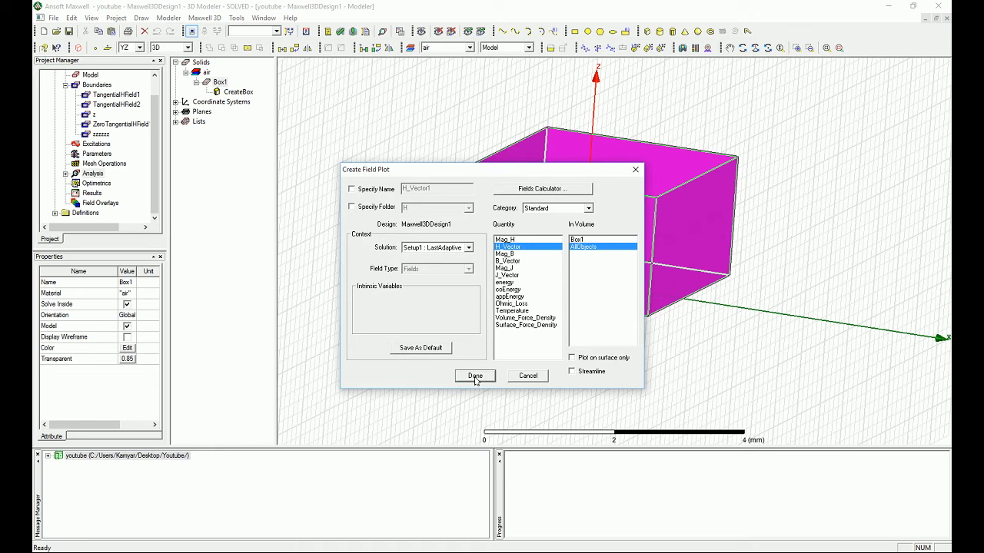
left_click(474, 375)
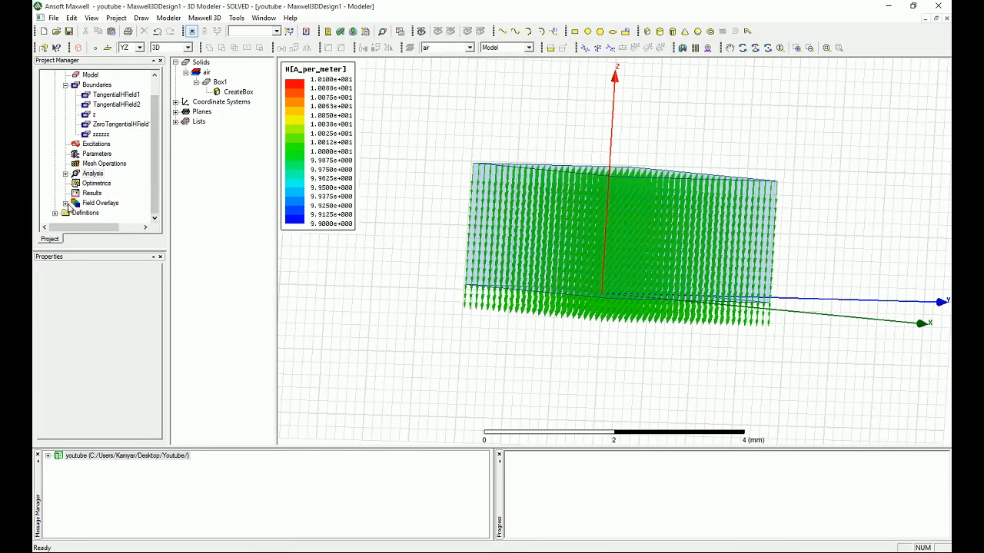
Modify the H plot attributes for wider vector spacing and larger cylinder-style arrows
right_click(94, 212)
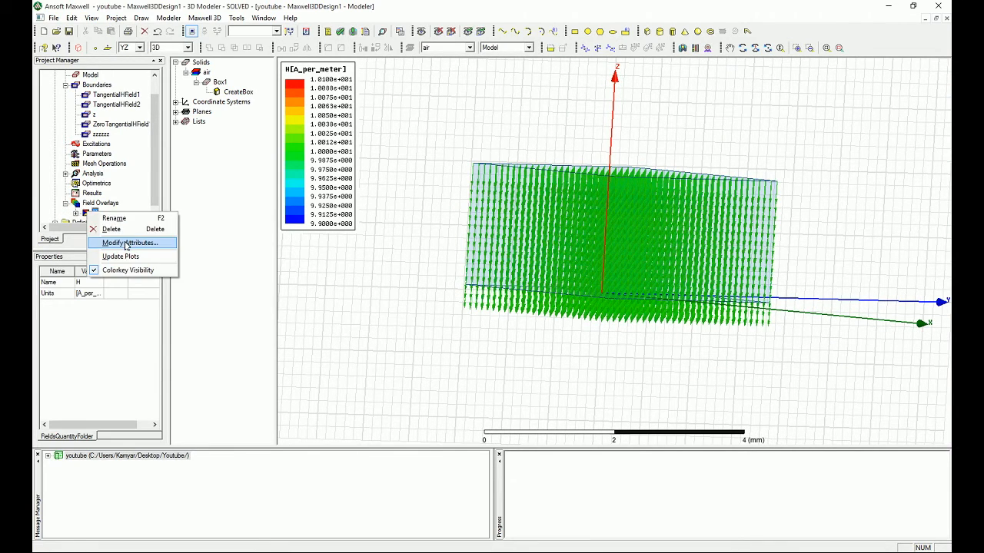
left_click(129, 242)
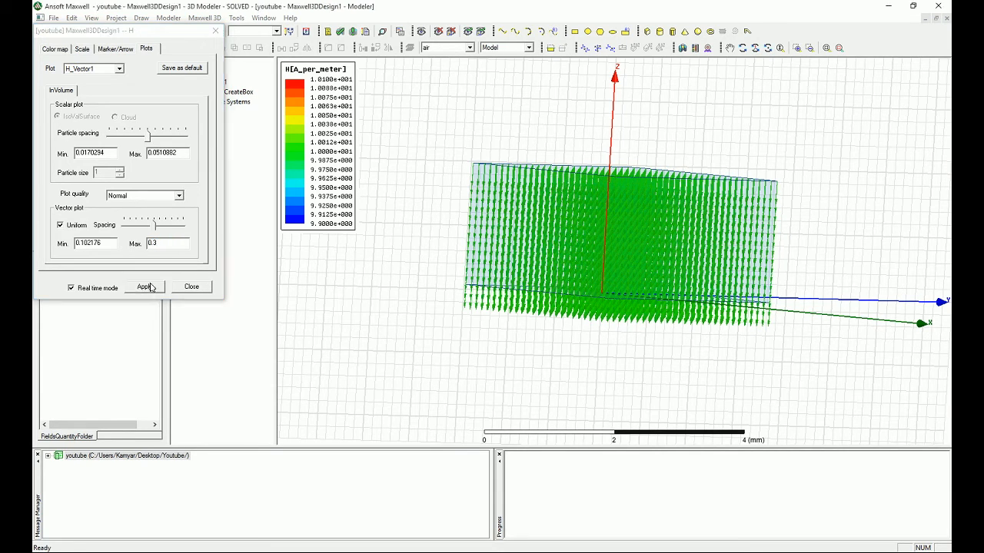
left_click(114, 48)
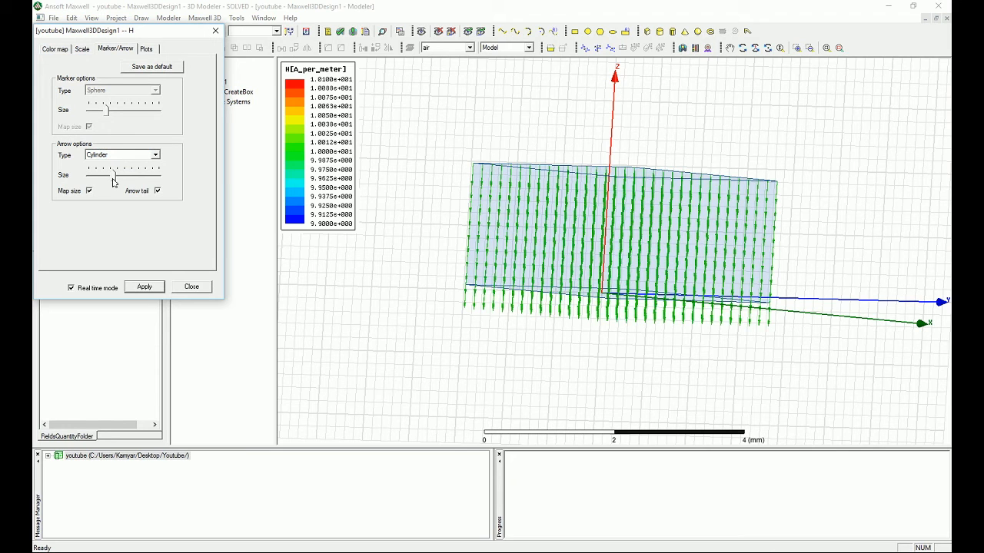
left_click(145, 287)
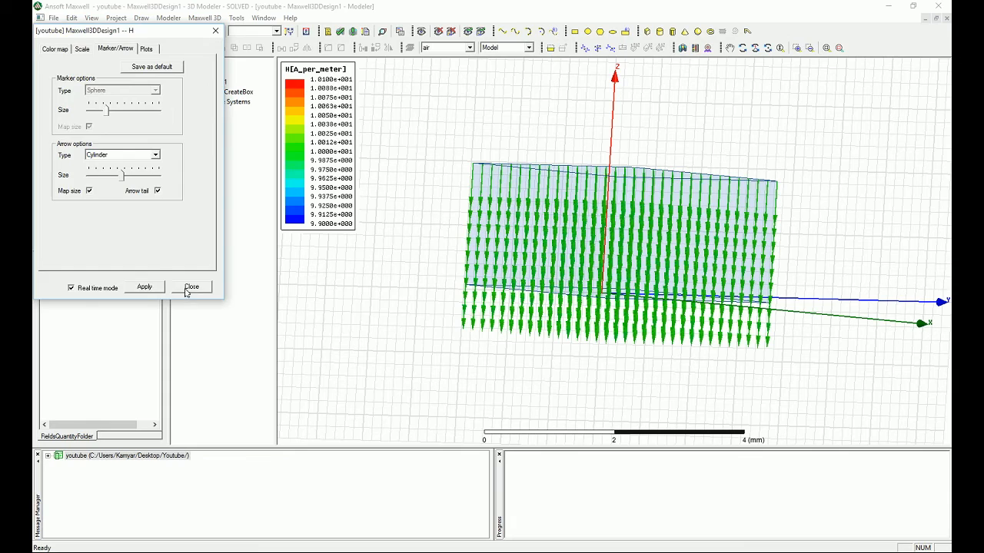
left_click(191, 288)
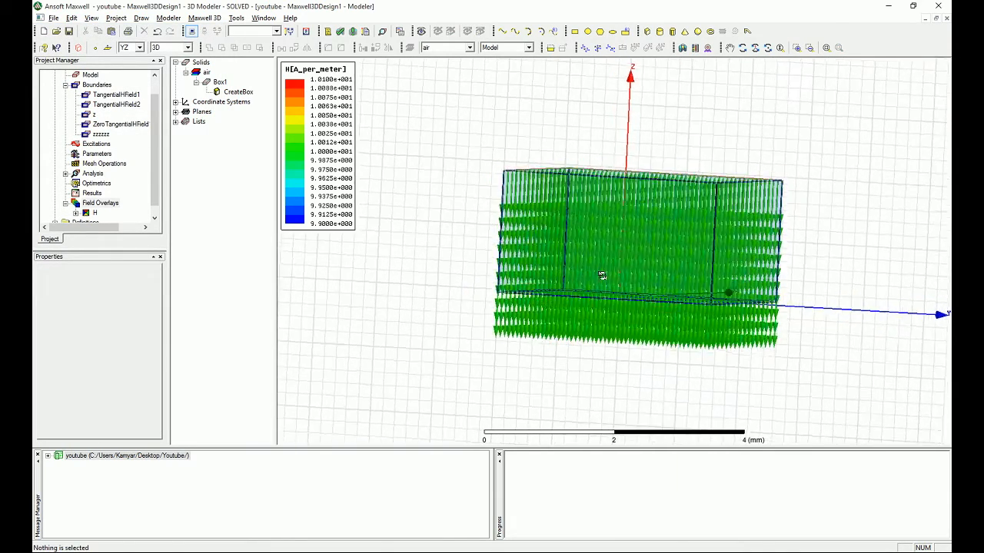
left_click_drag(603, 275, 446, 304)
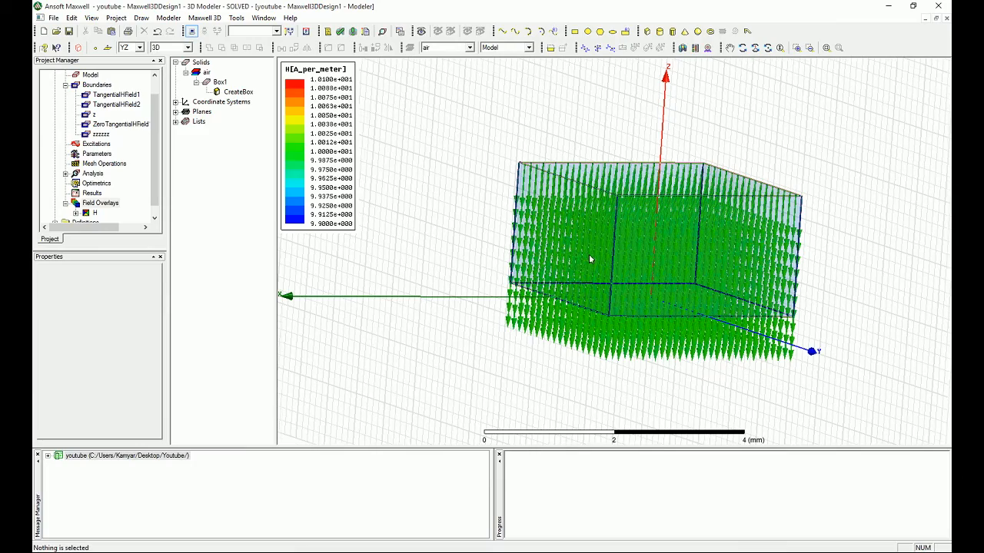
left_click_drag(592, 258, 621, 255)
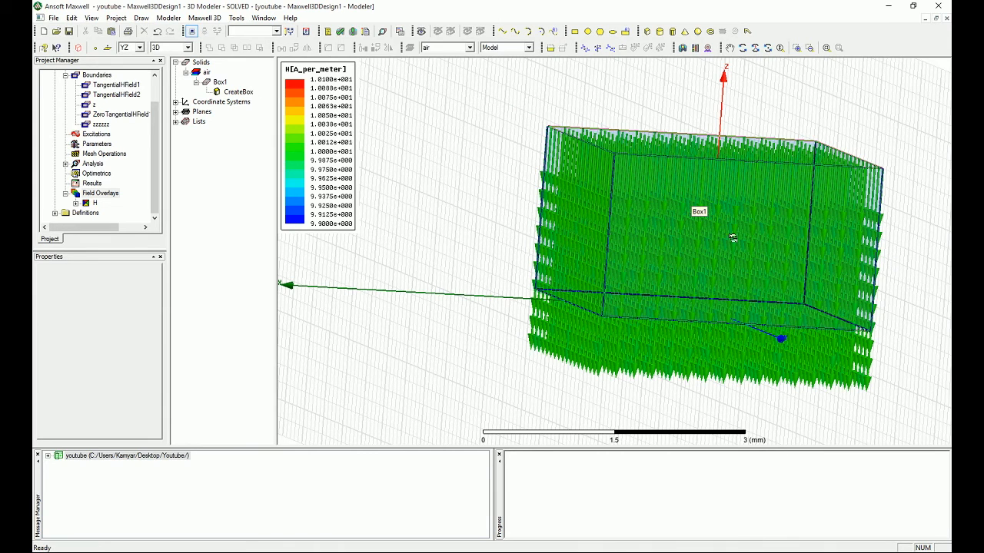
Raise the H vector plot's Max spacing to 0.6 and apply it
right_click(95, 203)
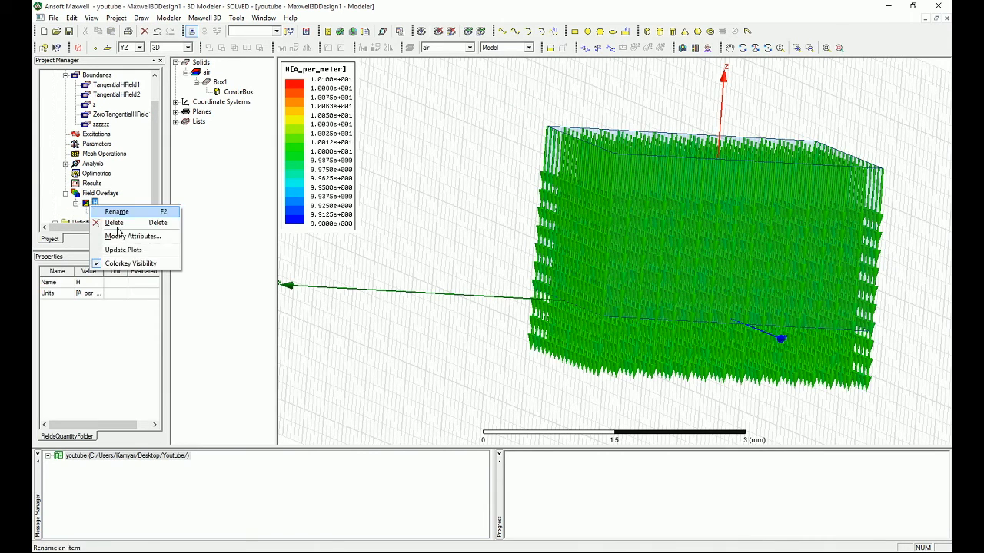
left_click(132, 237)
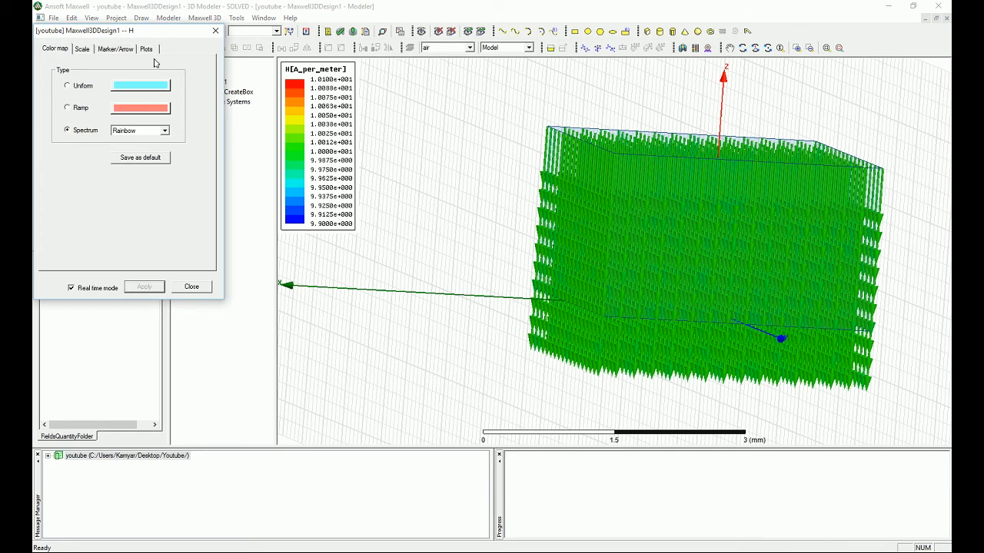
left_click(146, 48)
type("0.4")
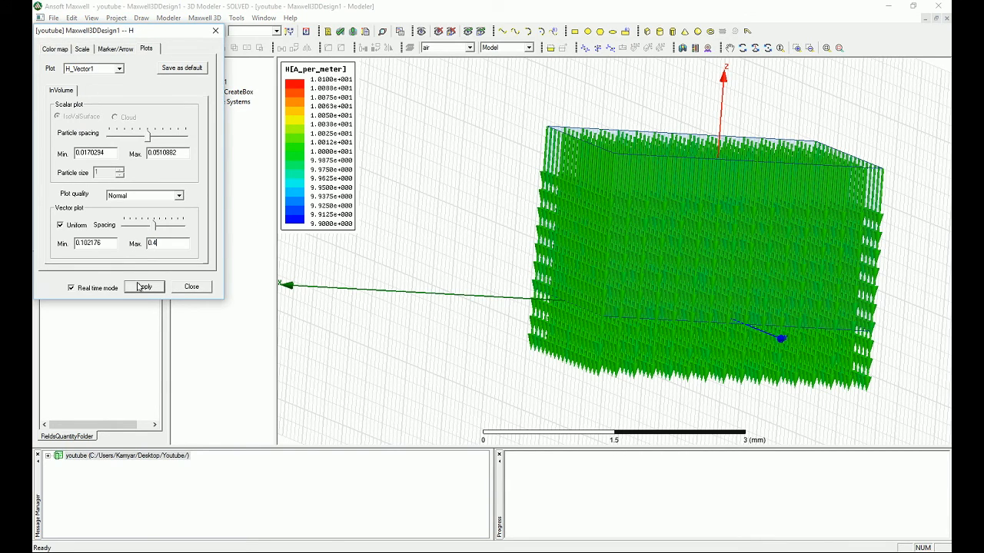
left_click(144, 287)
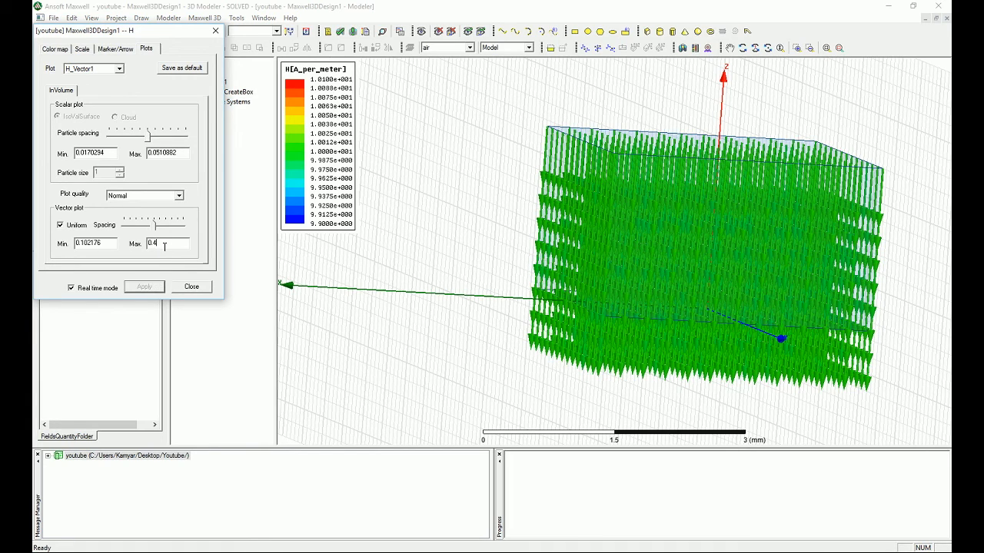
type("0.6")
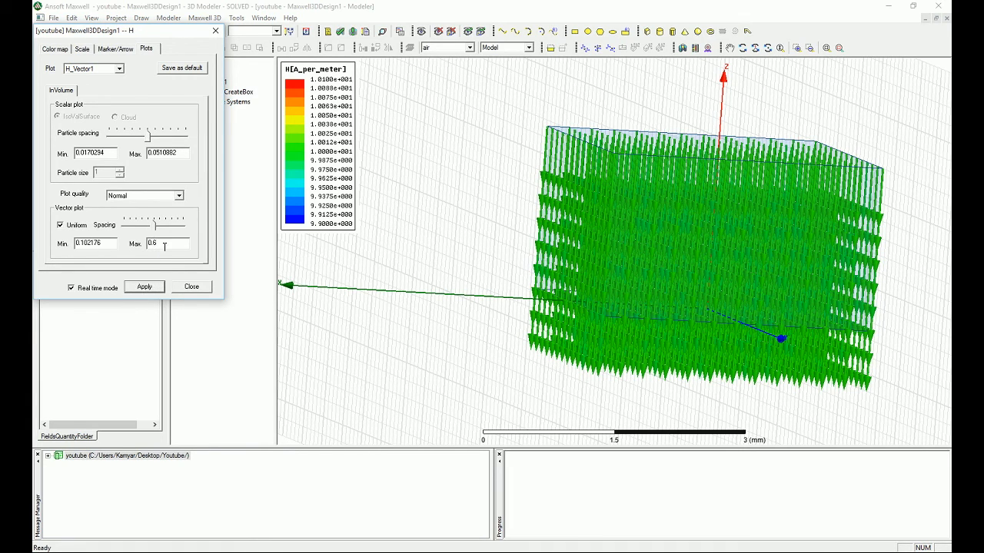
left_click(145, 287)
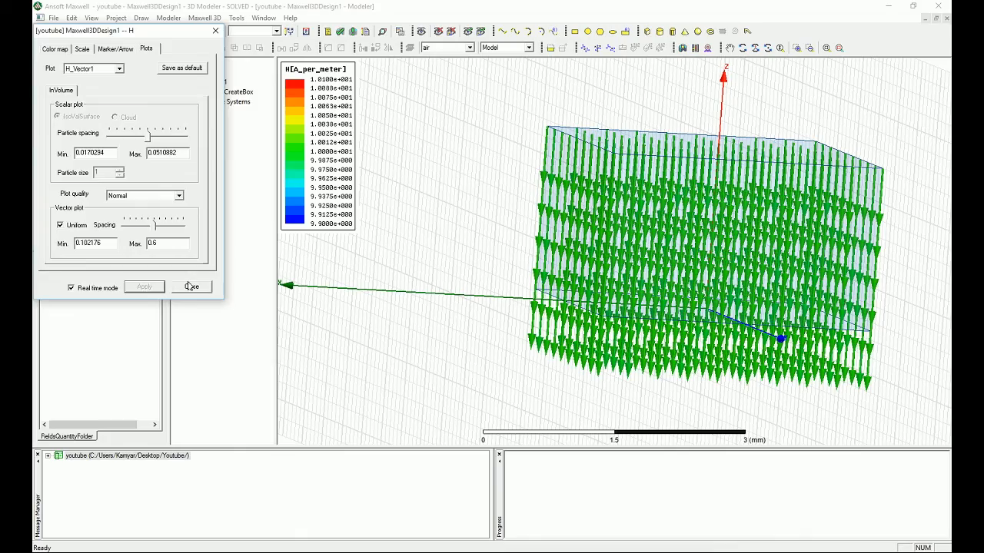
left_click(191, 288)
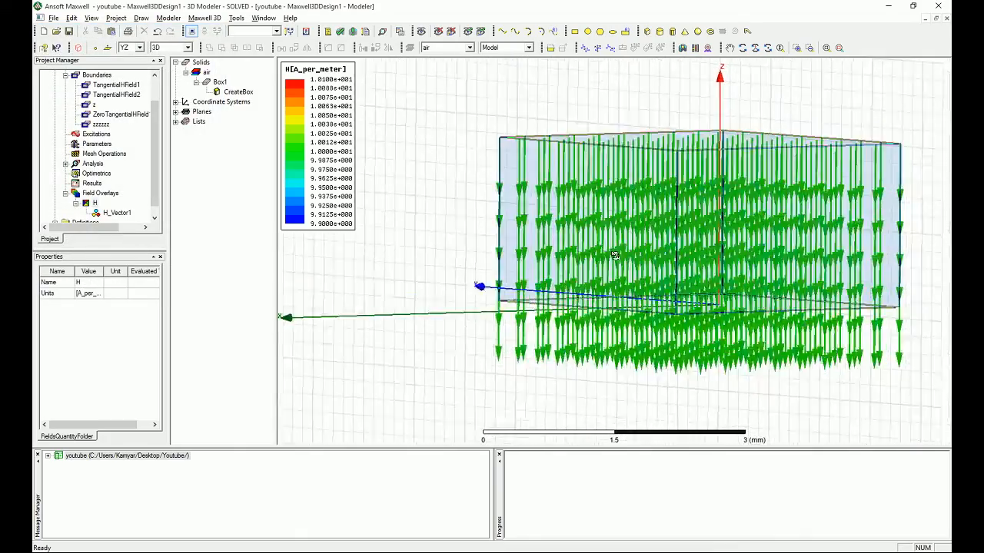
left_click_drag(615, 254, 546, 234)
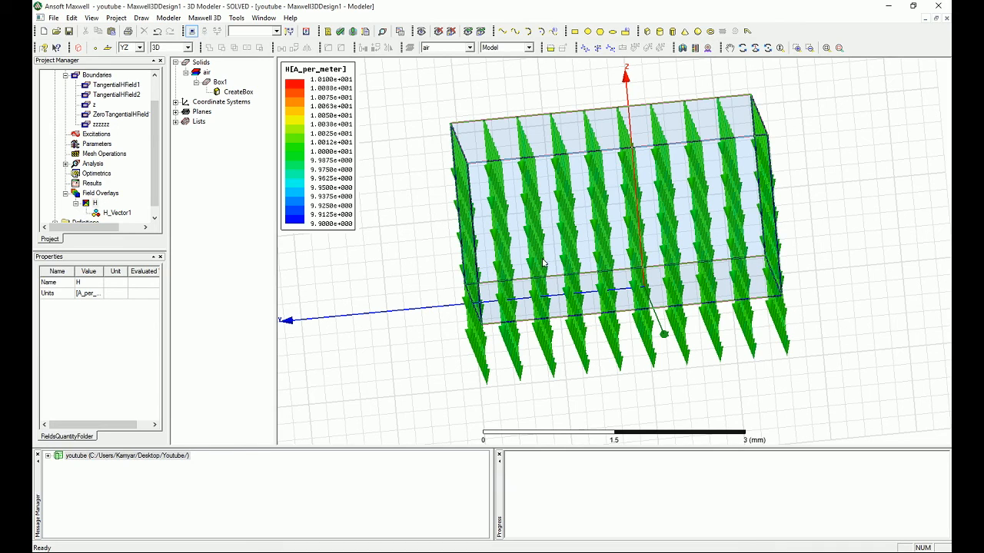
mouse_move(572, 272)
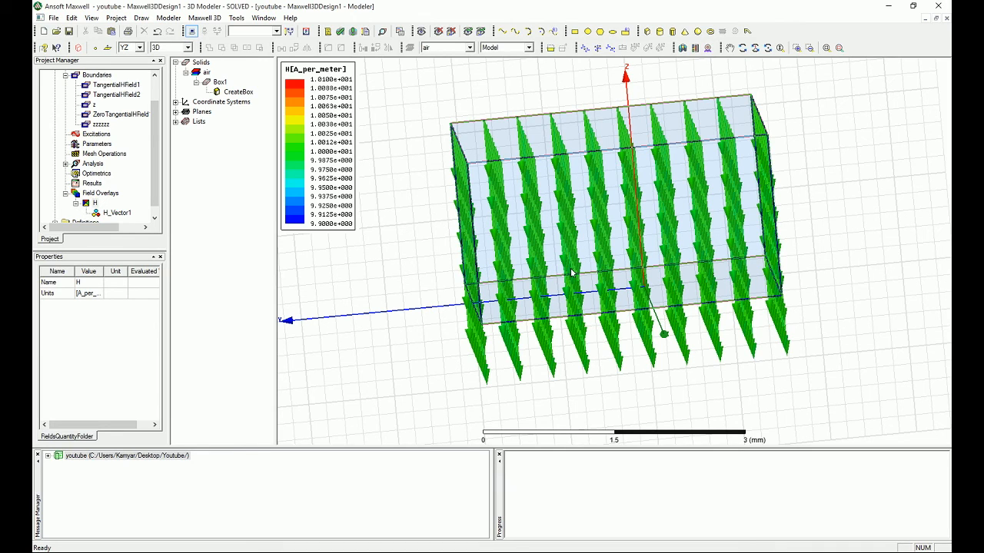